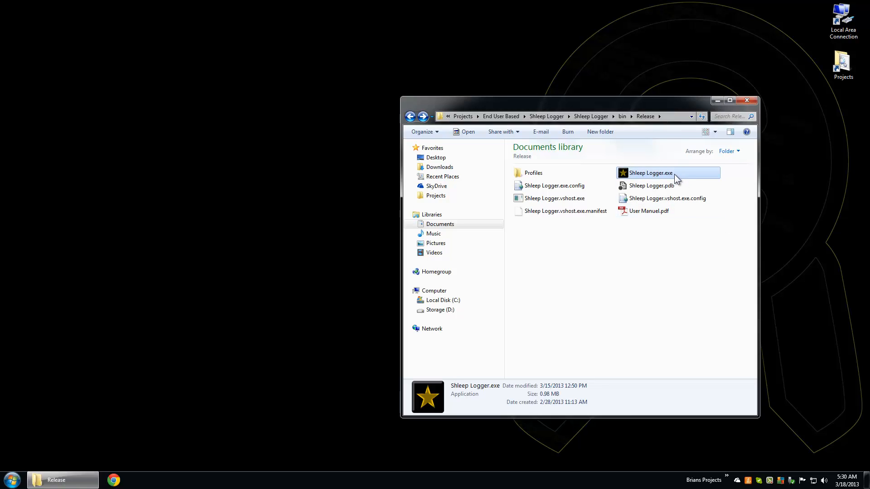
- Launch Shleep Logger and add a new profile named 'Mac' in the Profile Manager
{"action": "double_click", "coordinate": [651, 172]}
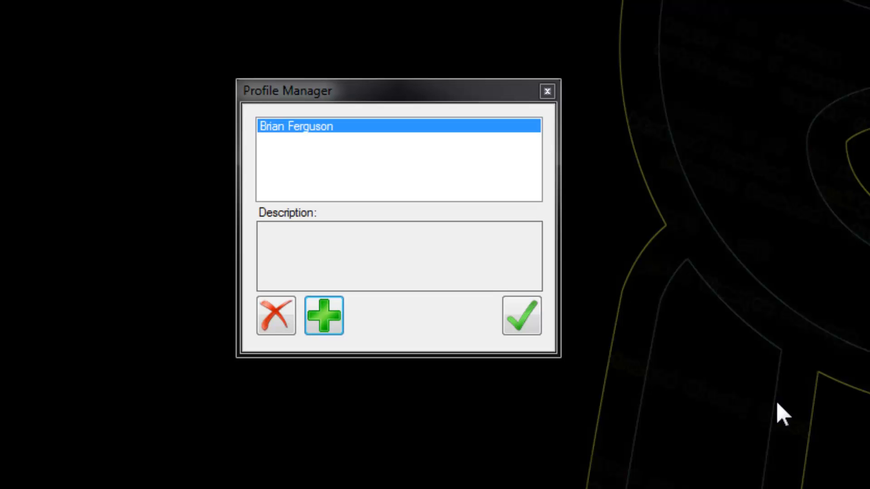
{"action": "mouse_move", "coordinate": [324, 321]}
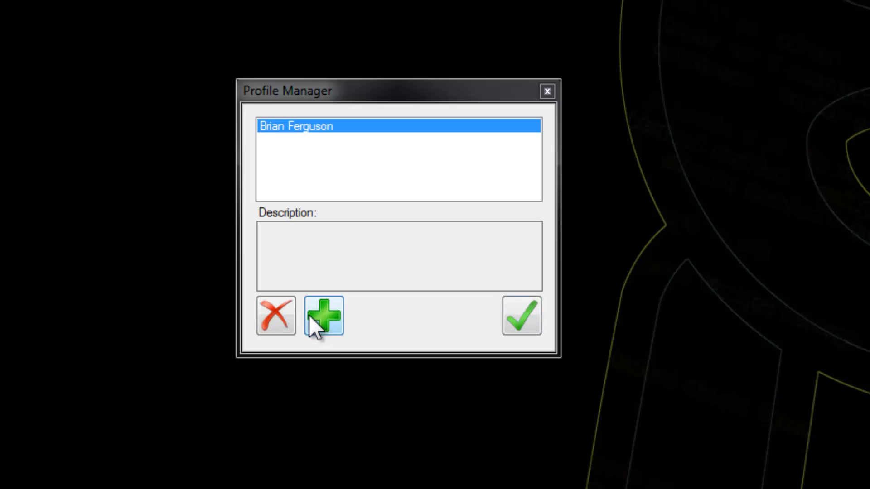
{"action": "left_click", "coordinate": [324, 316]}
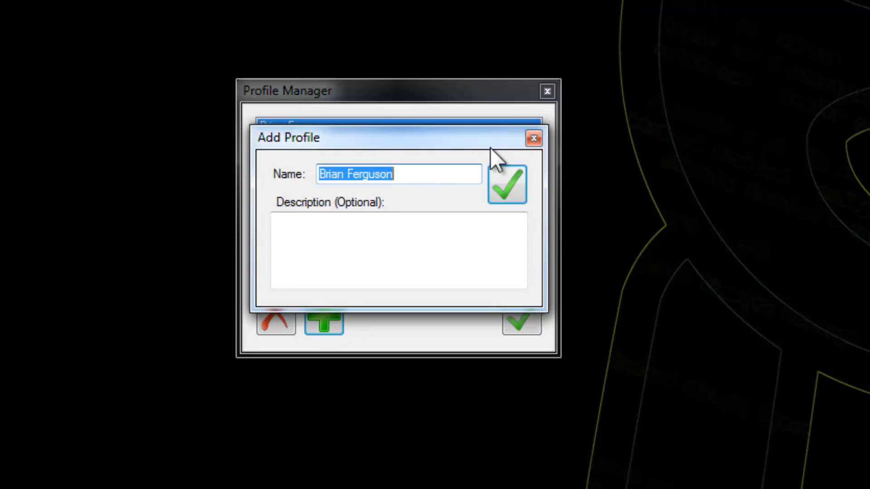
{"action": "type", "text": "M"}
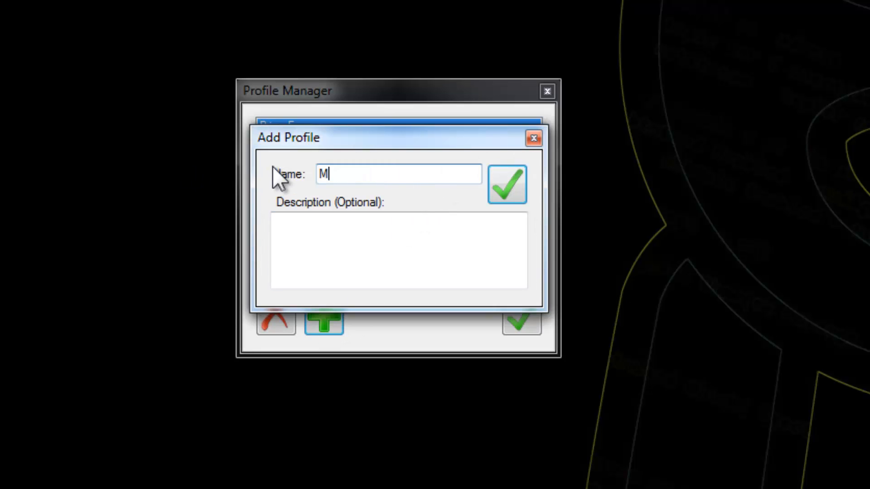
{"action": "type", "text": "ac"}
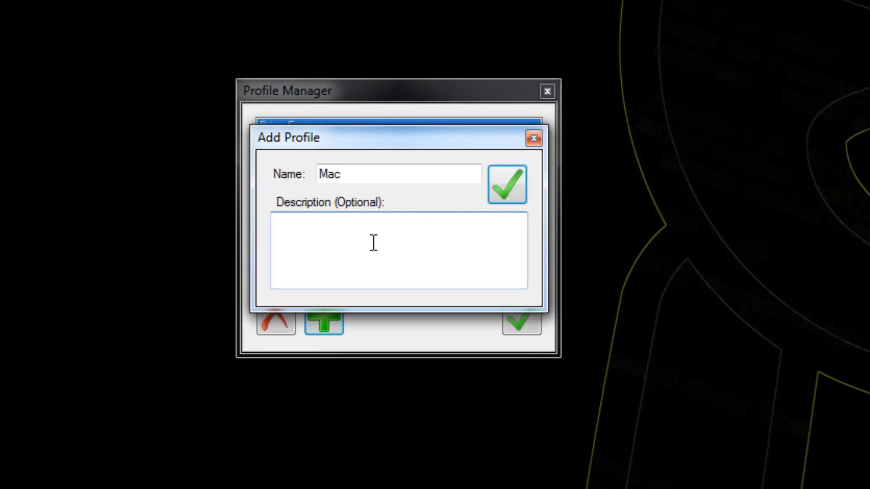
{"action": "left_click", "coordinate": [506, 184]}
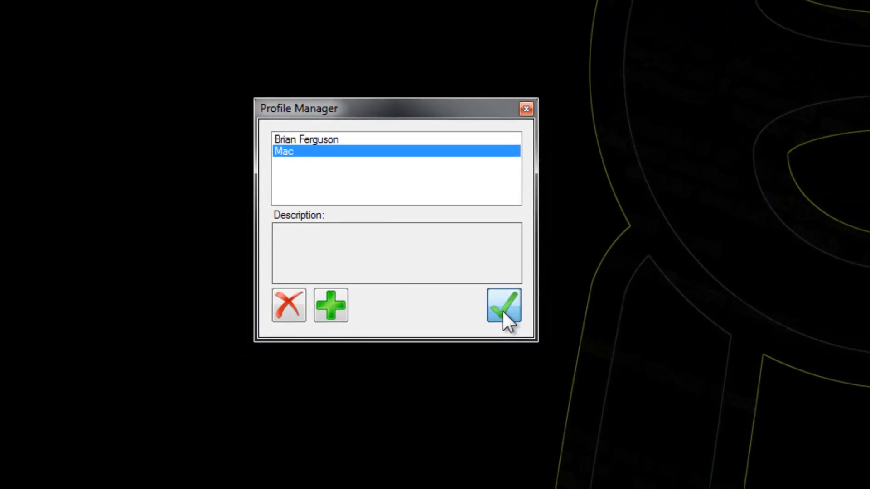
- Load the Mac profile's log and toggle Compare To through DSPS back to Typical
{"action": "left_click", "coordinate": [503, 305]}
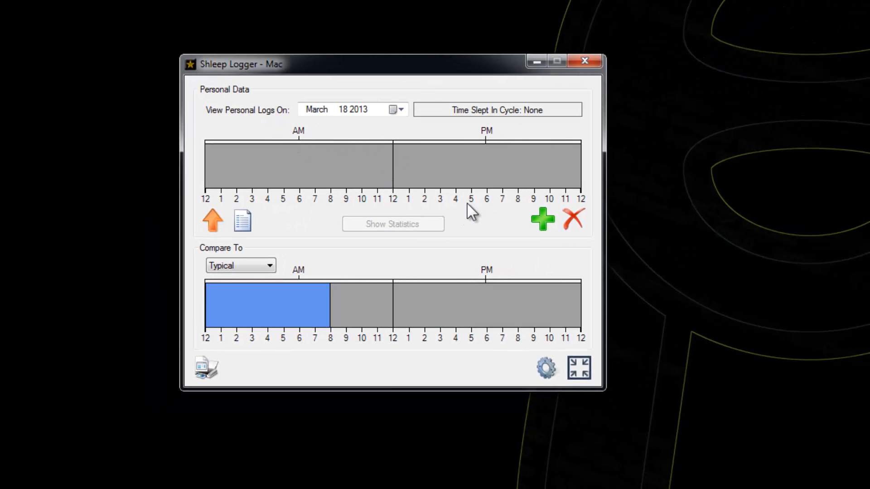
{"action": "mouse_move", "coordinate": [510, 183]}
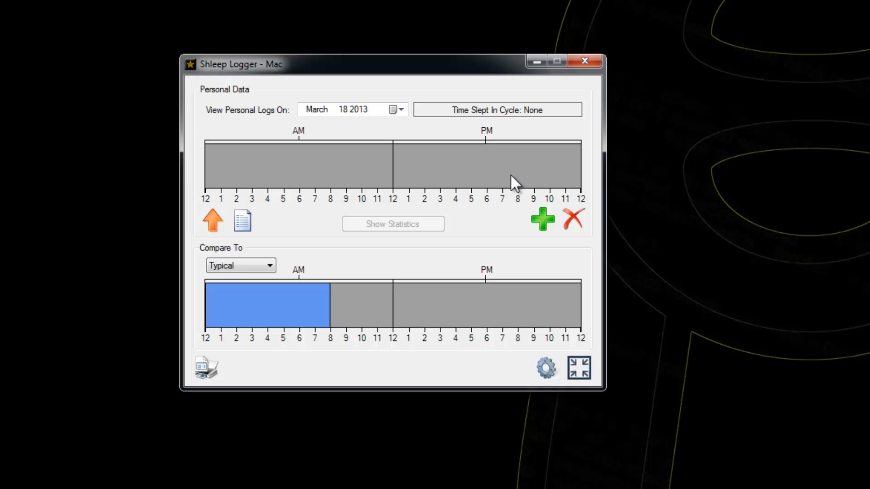
{"action": "mouse_move", "coordinate": [372, 326]}
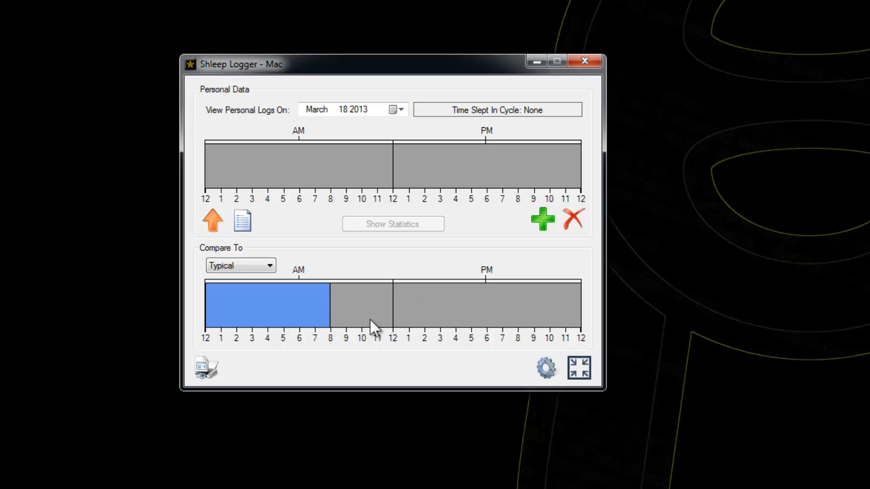
{"action": "left_click", "coordinate": [239, 265]}
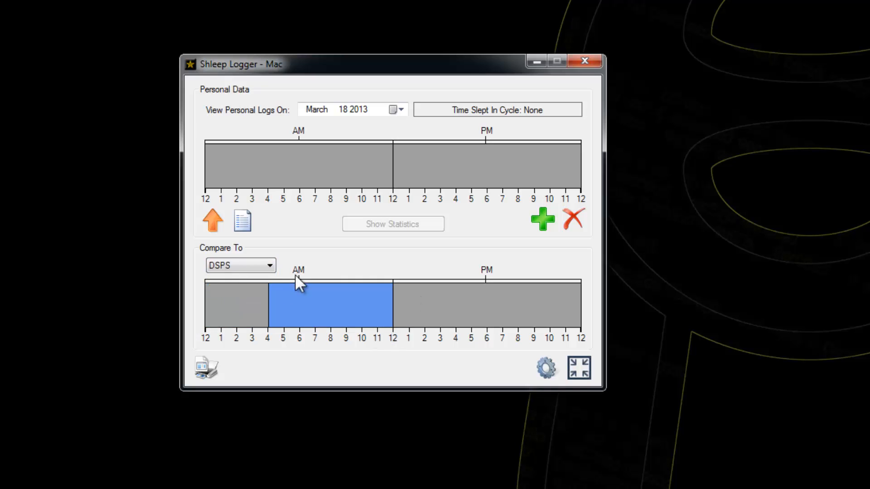
{"action": "left_click", "coordinate": [239, 265]}
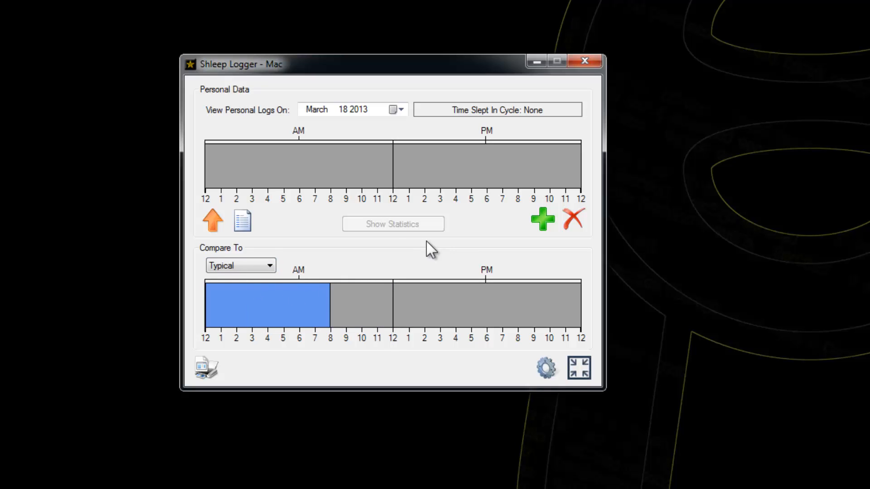
{"action": "mouse_move", "coordinate": [353, 293]}
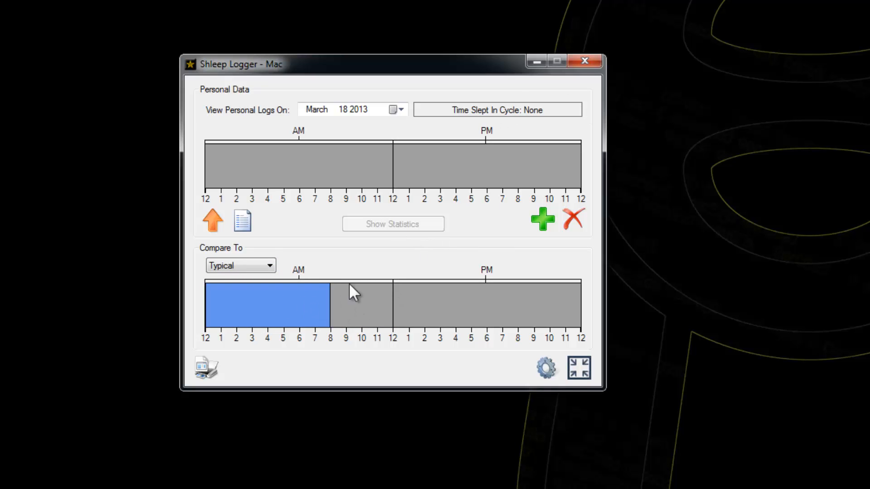
{"action": "mouse_move", "coordinate": [362, 323]}
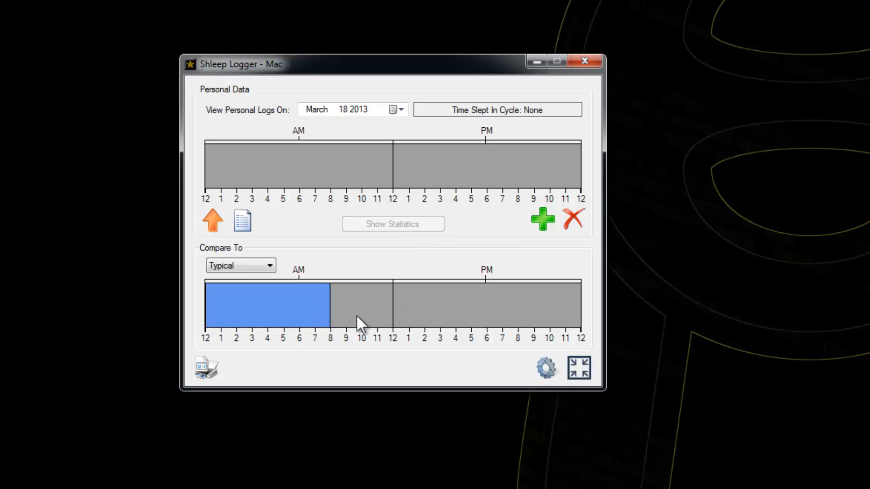
{"action": "mouse_move", "coordinate": [384, 349]}
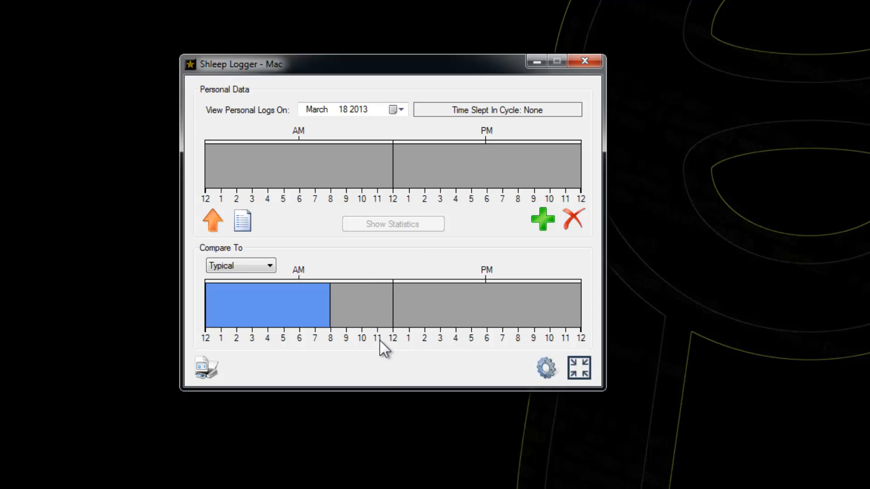
{"action": "mouse_move", "coordinate": [410, 376]}
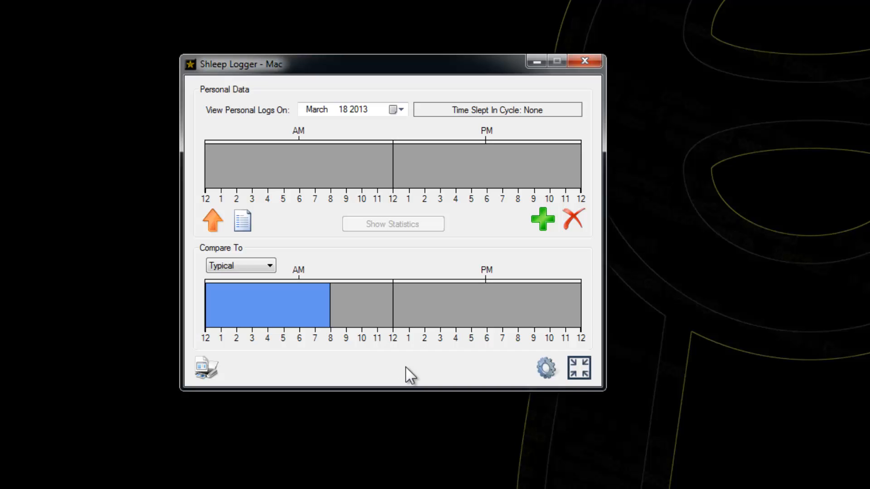
{"action": "mouse_move", "coordinate": [574, 332]}
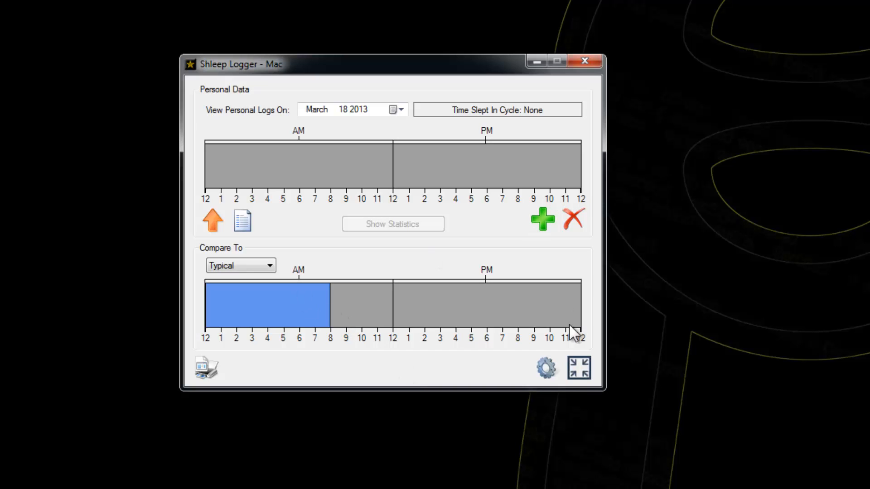
- In Settings, uncheck Specify Sleep Duration and save the change
{"action": "left_click", "coordinate": [545, 368]}
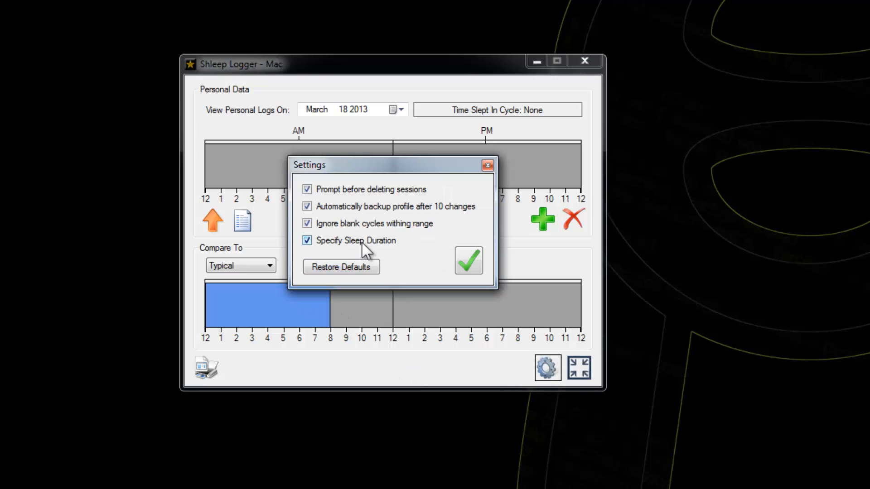
{"action": "mouse_move", "coordinate": [371, 245]}
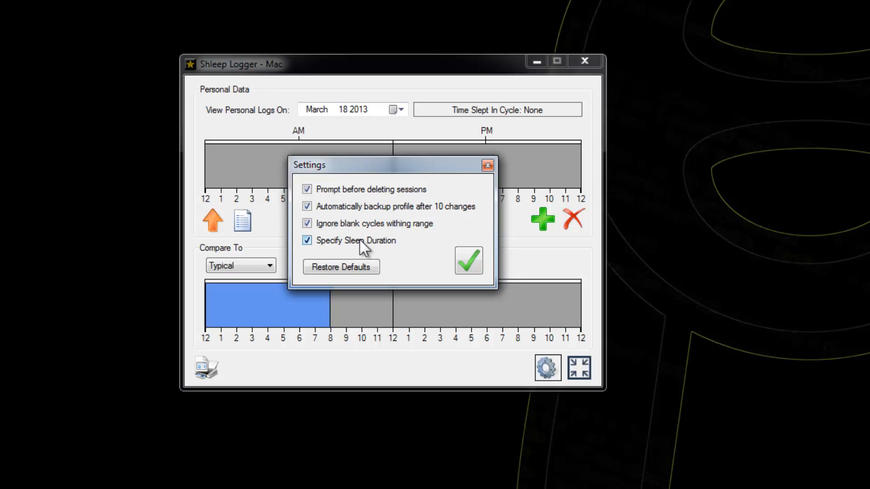
{"action": "mouse_move", "coordinate": [355, 253]}
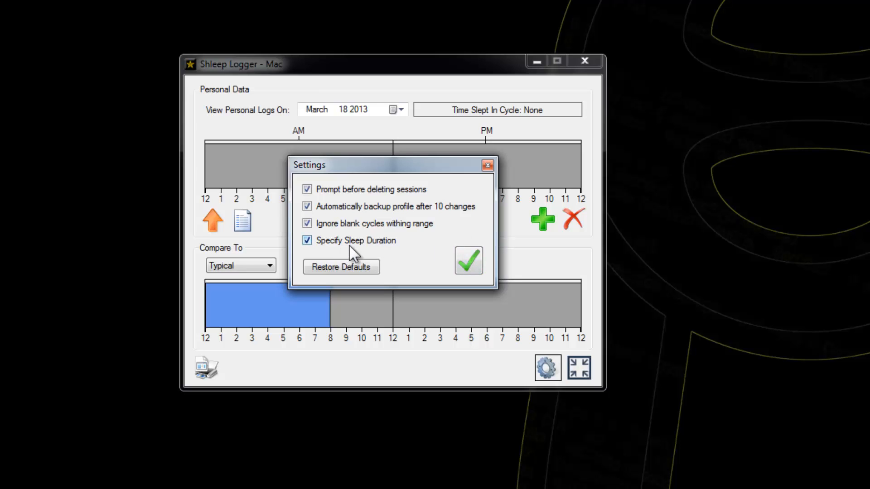
{"action": "mouse_move", "coordinate": [355, 251]}
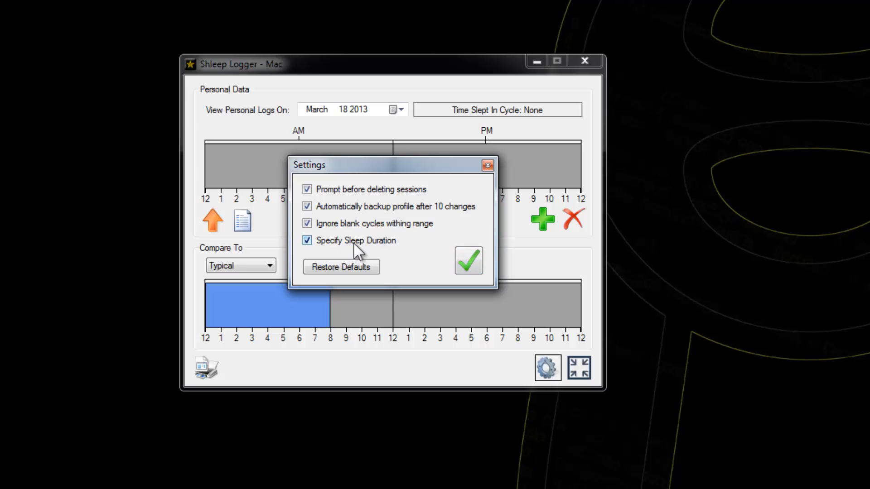
{"action": "left_click", "coordinate": [307, 240]}
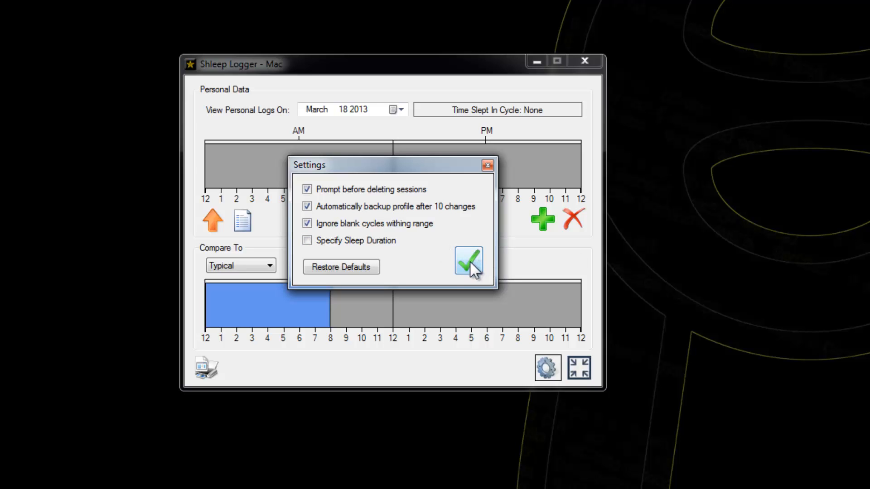
{"action": "left_click", "coordinate": [469, 261]}
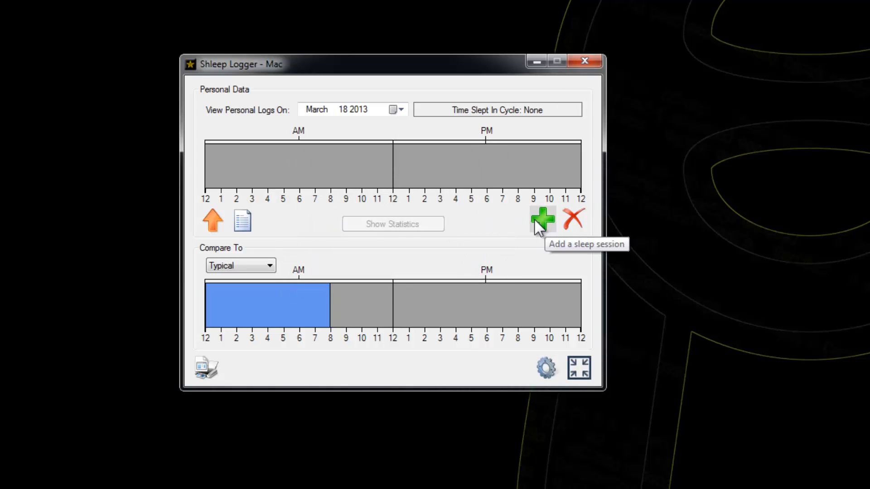
{"action": "mouse_move", "coordinate": [547, 233]}
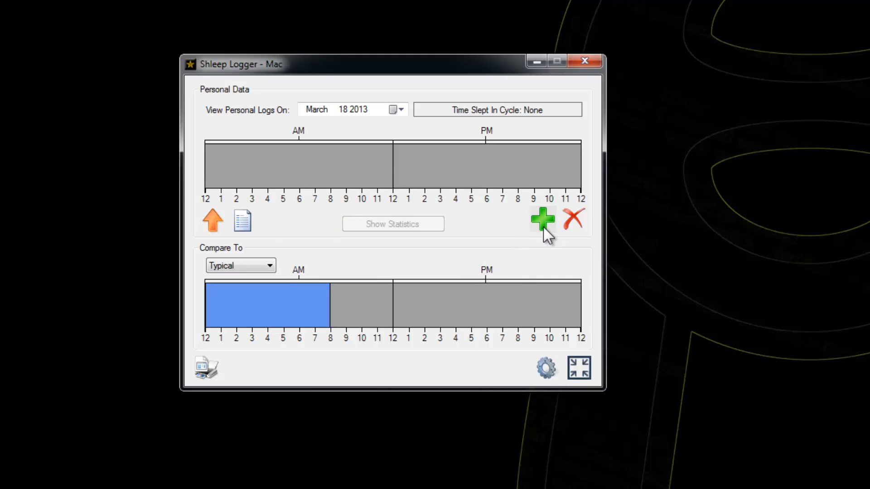
- Add a 9:00 AM–2:00 PM session on March 18, 2013 with the note 'Unplesant'
{"action": "left_click", "coordinate": [542, 219]}
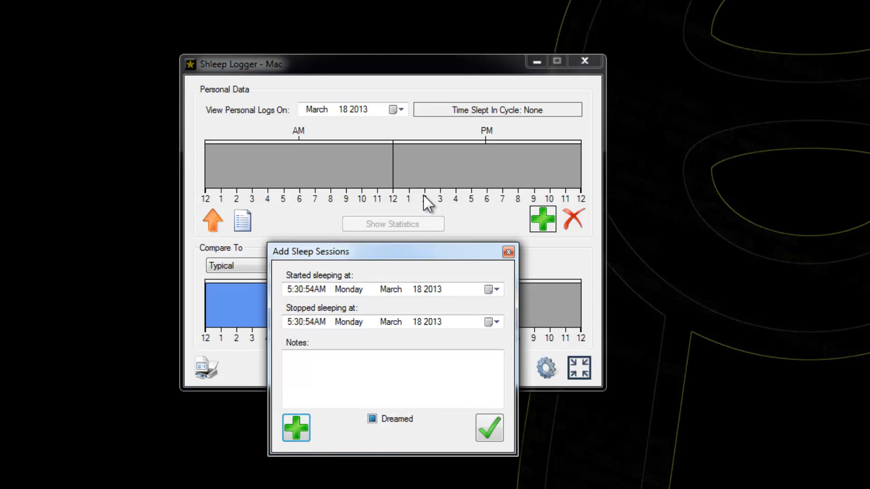
{"action": "left_click", "coordinate": [290, 289]}
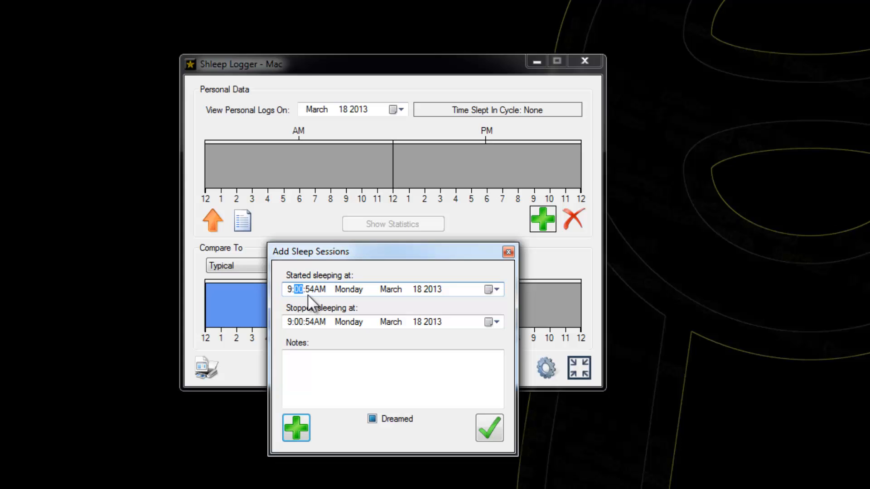
{"action": "left_click", "coordinate": [289, 321]}
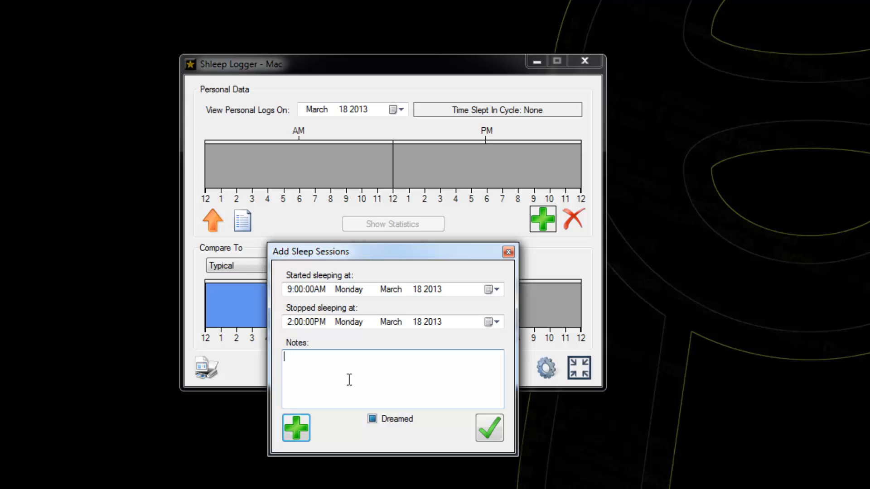
{"action": "type", "text": "Unplesant"}
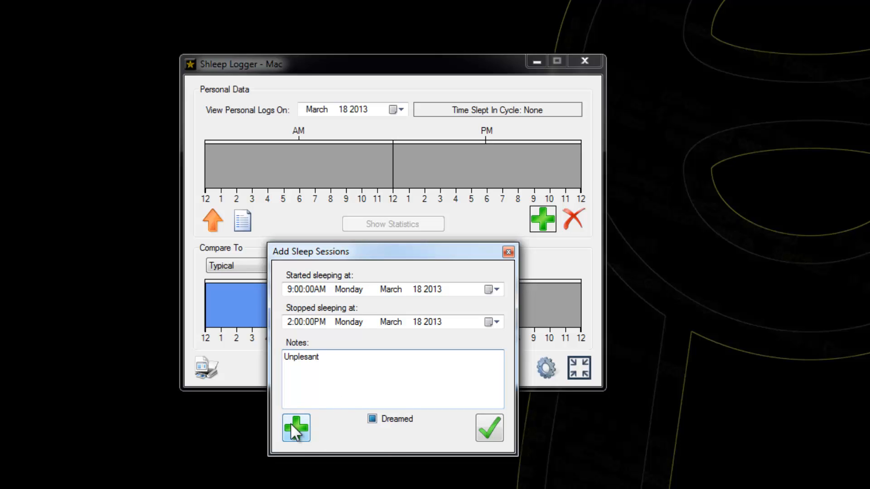
{"action": "left_click", "coordinate": [296, 428]}
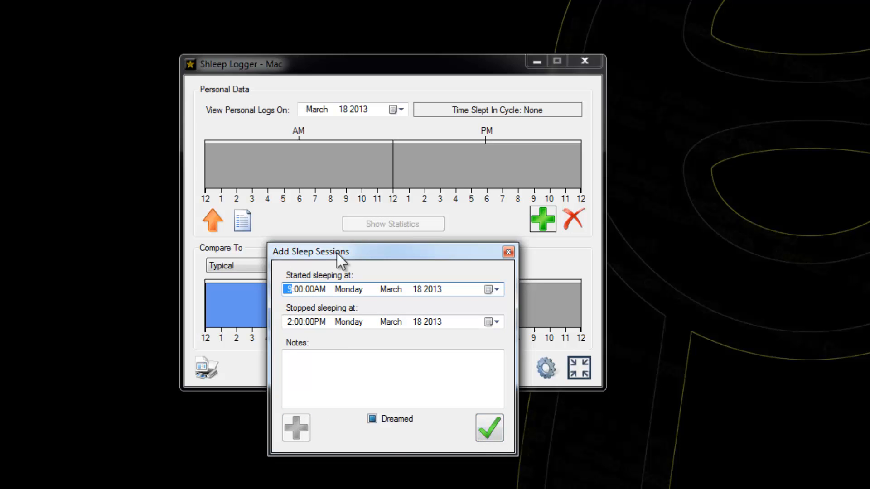
{"action": "mouse_move", "coordinate": [523, 206]}
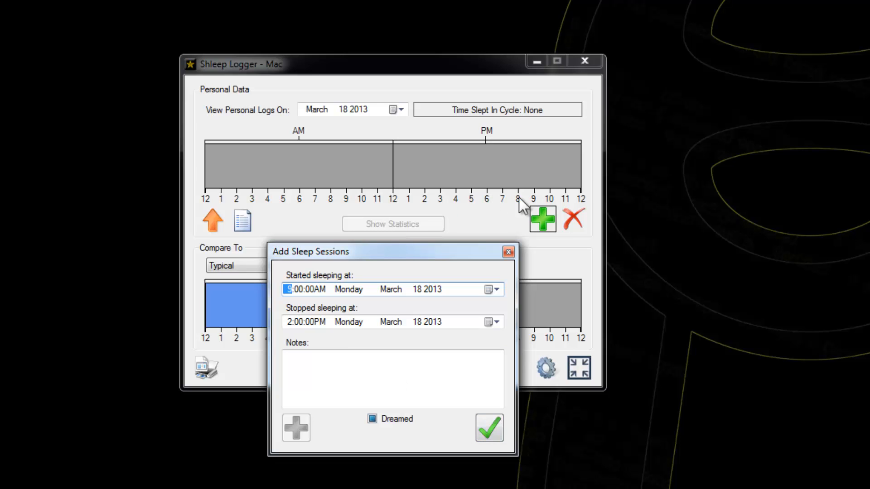
- Add a second 6:00–8:00 PM session and confirm both, totaling 7 hours
{"action": "left_click", "coordinate": [295, 428]}
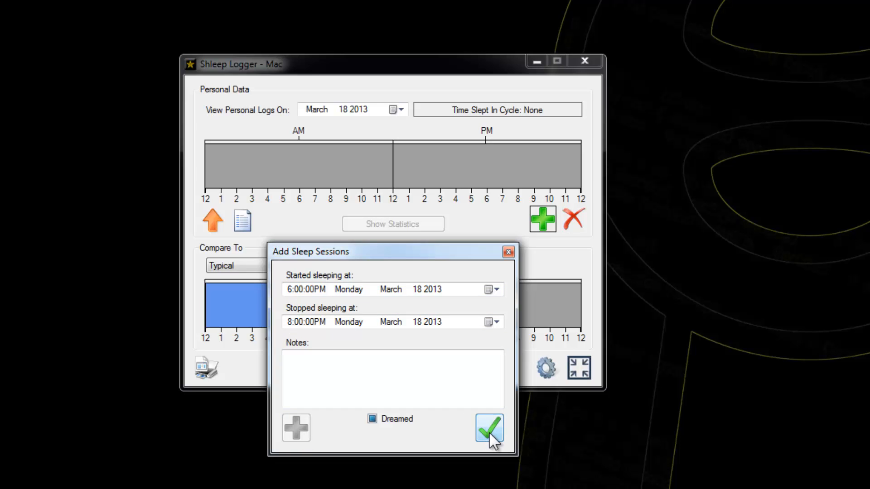
{"action": "left_click", "coordinate": [489, 429]}
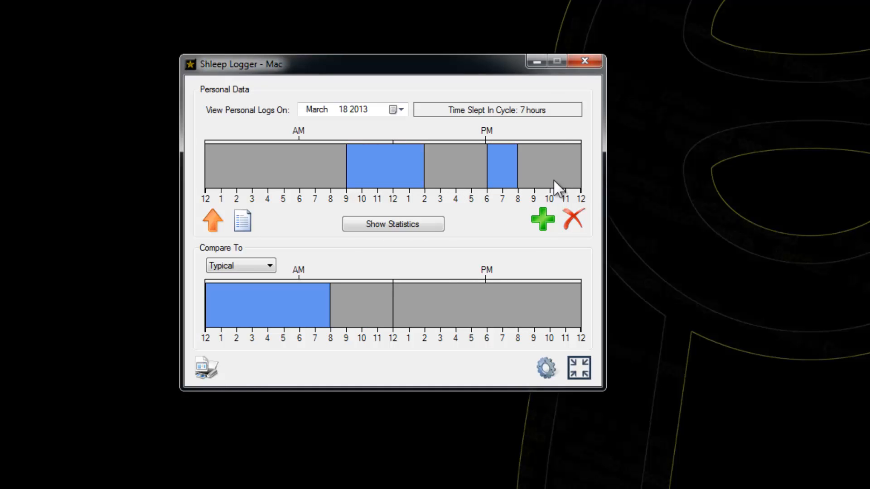
{"action": "mouse_move", "coordinate": [562, 189]}
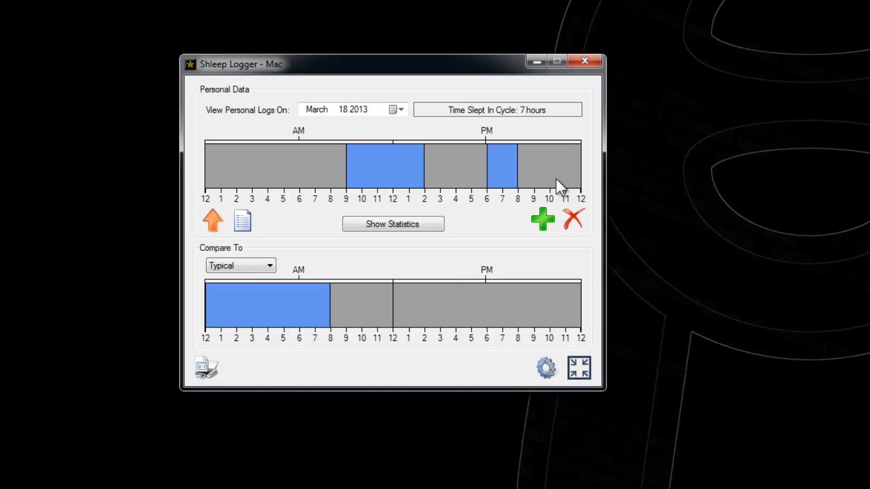
{"action": "left_click", "coordinate": [343, 110]}
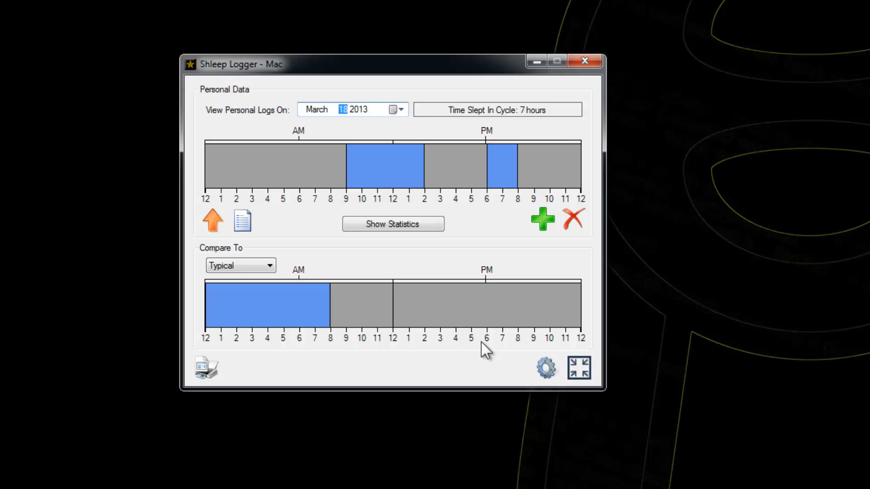
{"action": "left_click", "coordinate": [316, 110]}
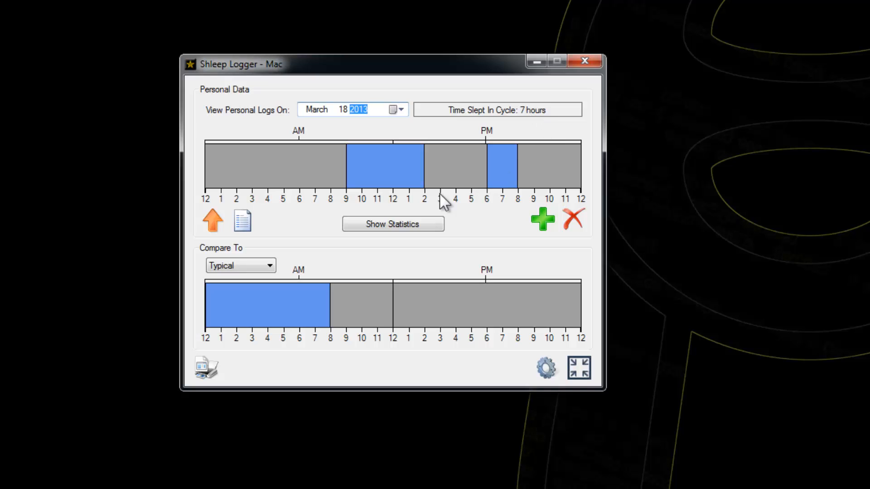
{"action": "mouse_move", "coordinate": [367, 201]}
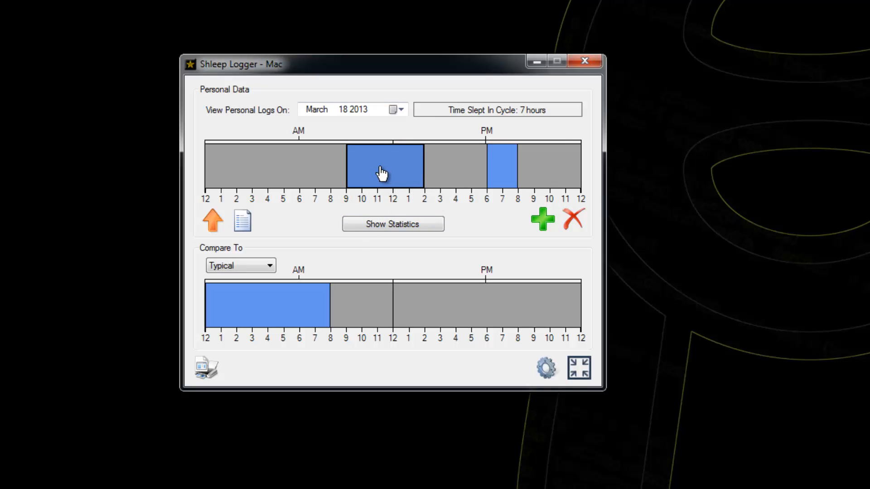
{"action": "mouse_move", "coordinate": [384, 167]}
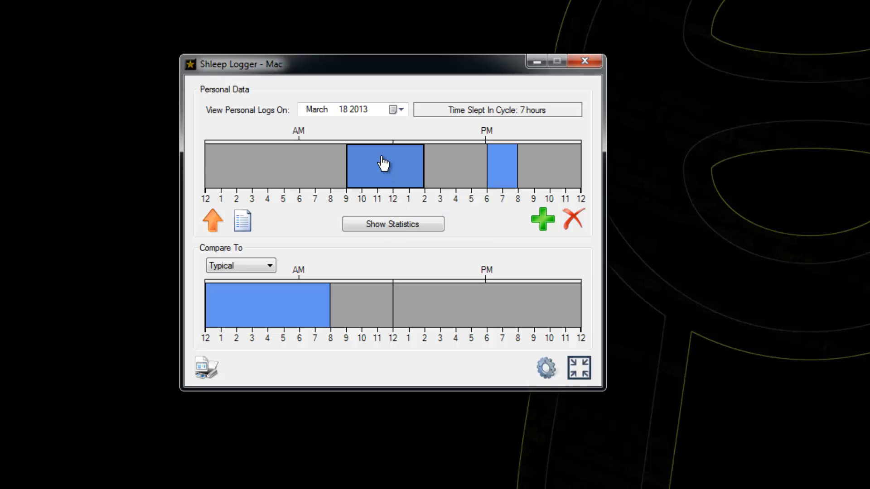
{"action": "mouse_move", "coordinate": [384, 158]}
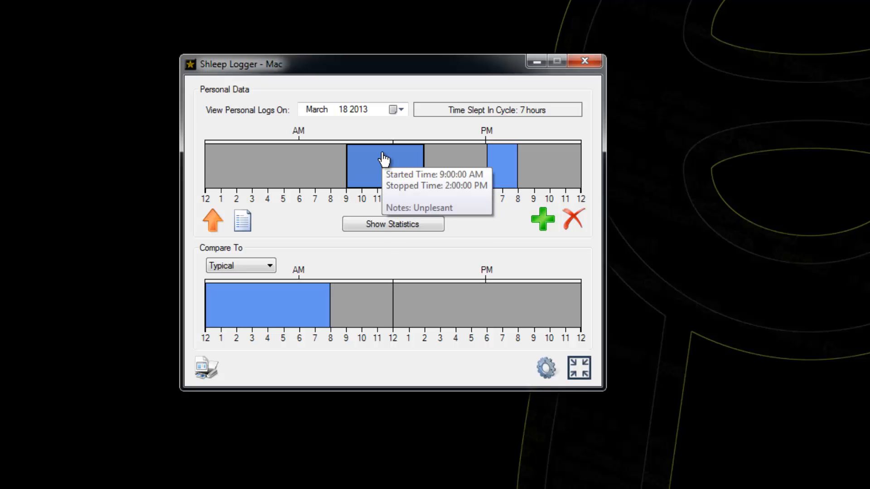
{"action": "mouse_move", "coordinate": [389, 184]}
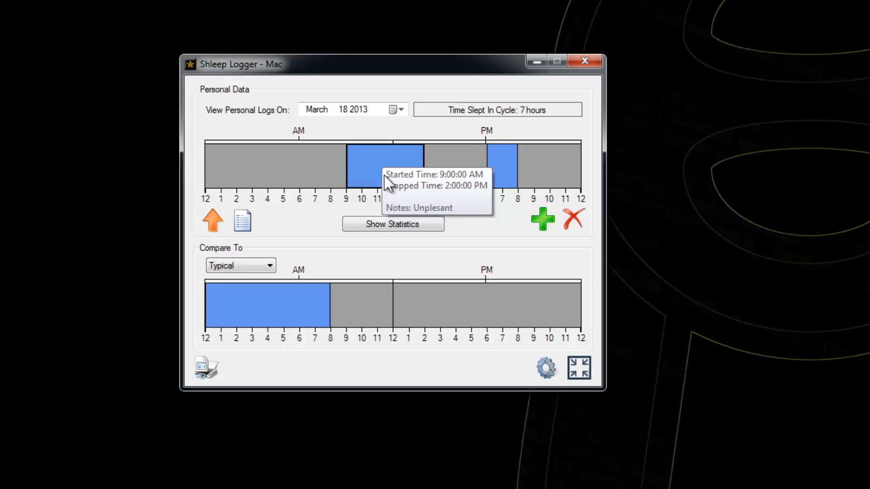
{"action": "mouse_move", "coordinate": [503, 165]}
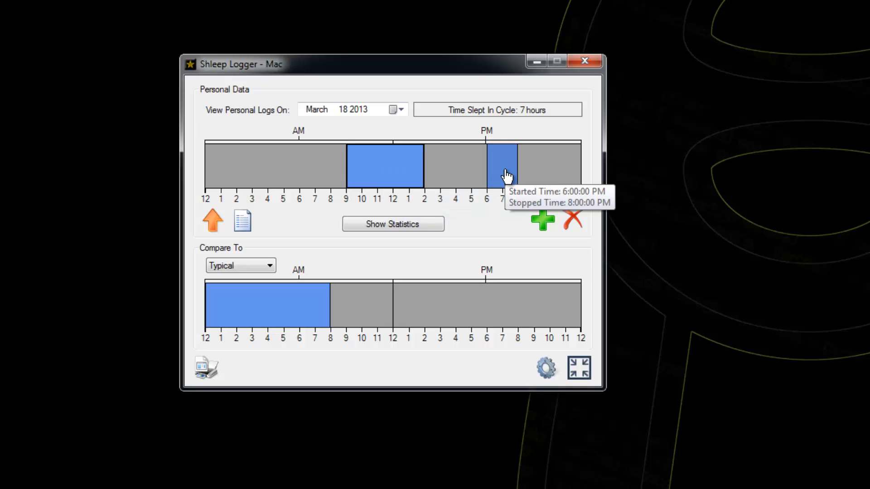
{"action": "double_click", "coordinate": [502, 165]}
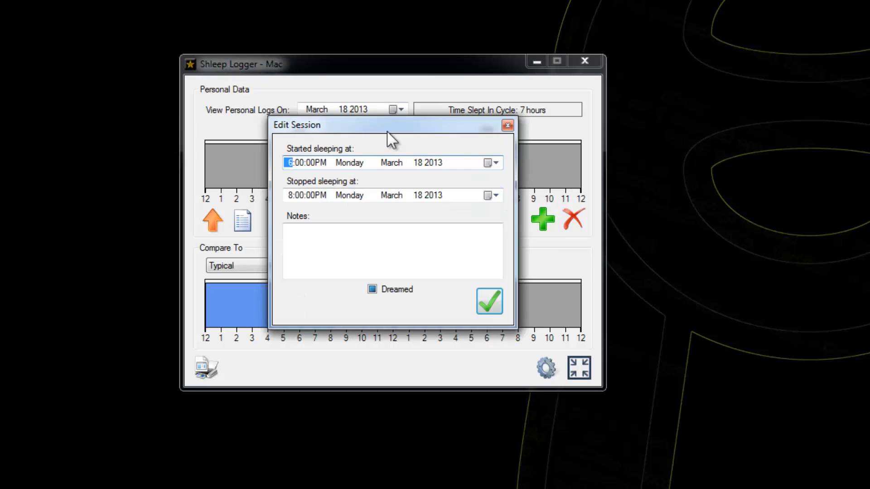
{"action": "mouse_move", "coordinate": [506, 125]}
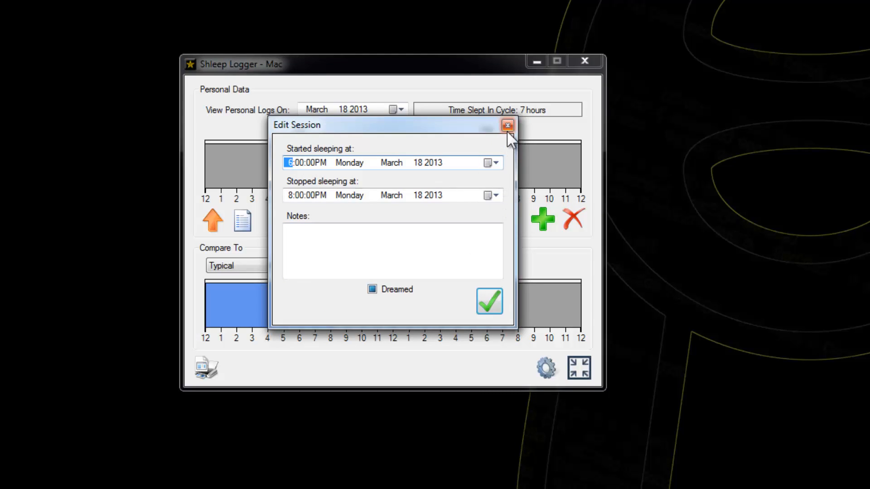
{"action": "left_click", "coordinate": [508, 125]}
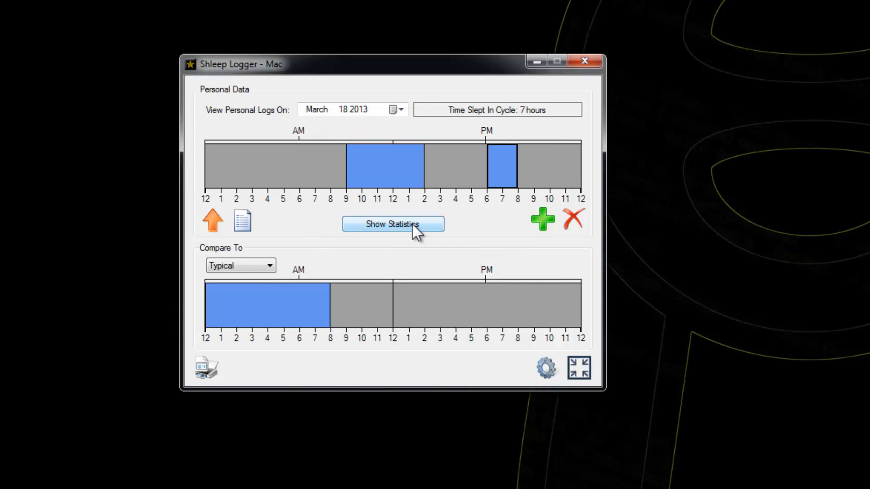
{"action": "mouse_move", "coordinate": [308, 117]}
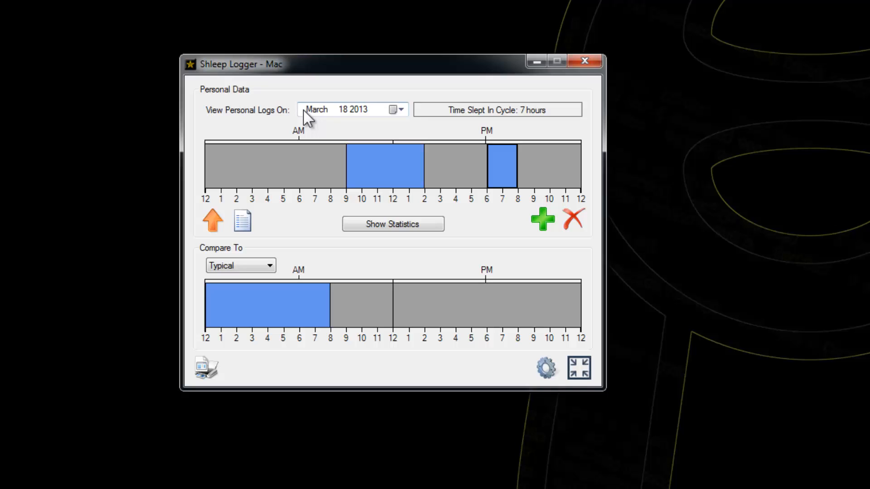
{"action": "mouse_move", "coordinate": [511, 339]}
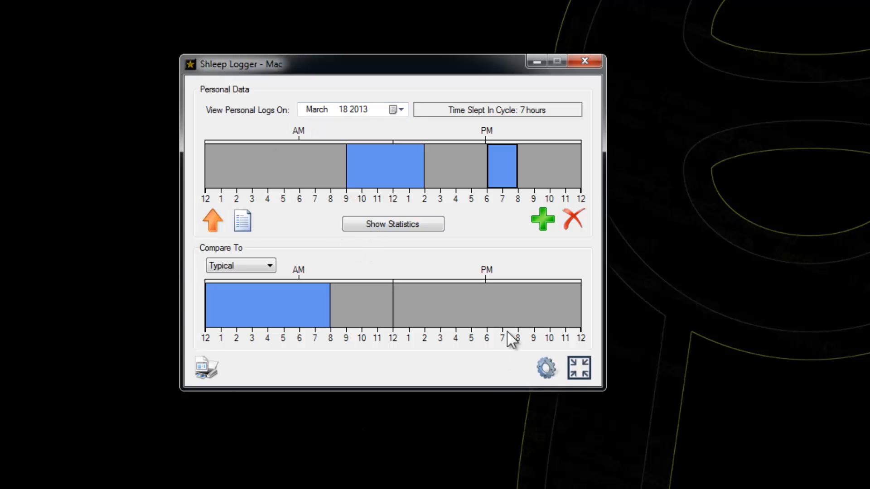
{"action": "mouse_move", "coordinate": [502, 117]}
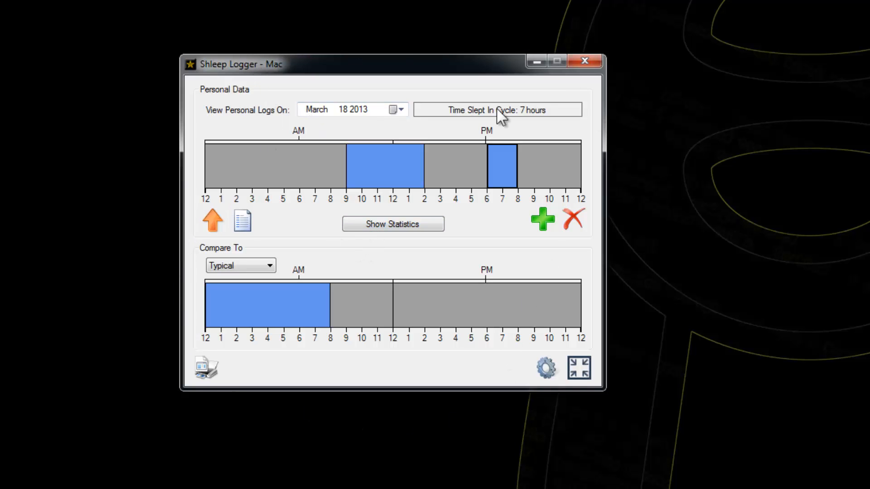
{"action": "mouse_move", "coordinate": [591, 89]}
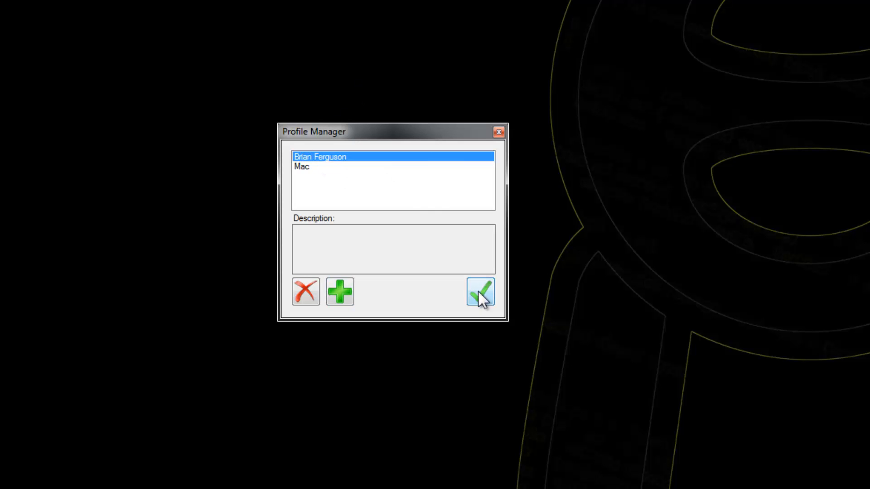
{"action": "mouse_move", "coordinate": [494, 311]}
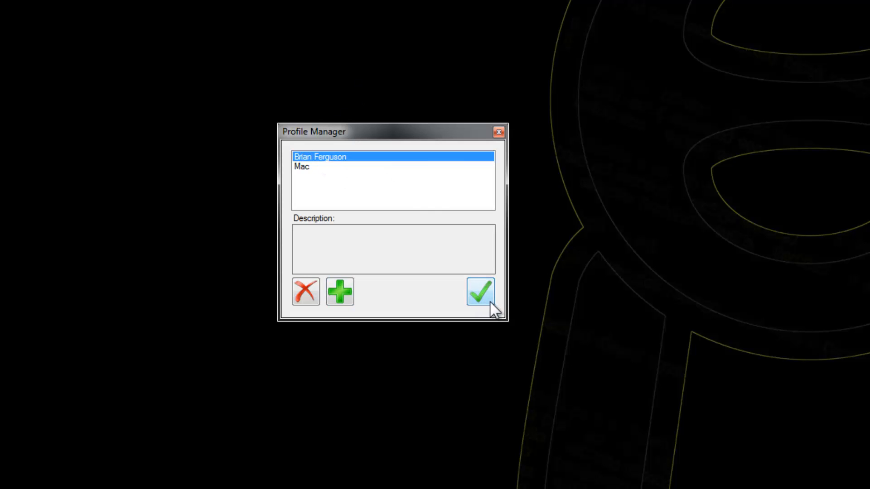
{"action": "left_click", "coordinate": [480, 291]}
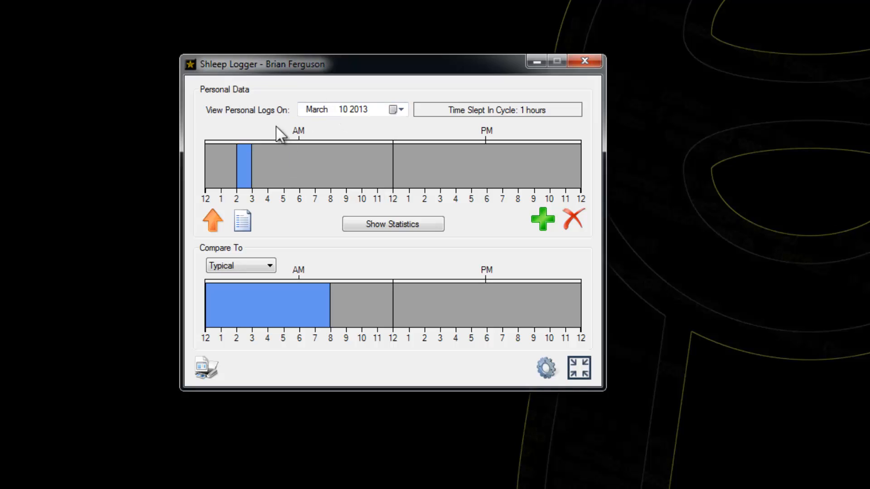
{"action": "left_click", "coordinate": [343, 110]}
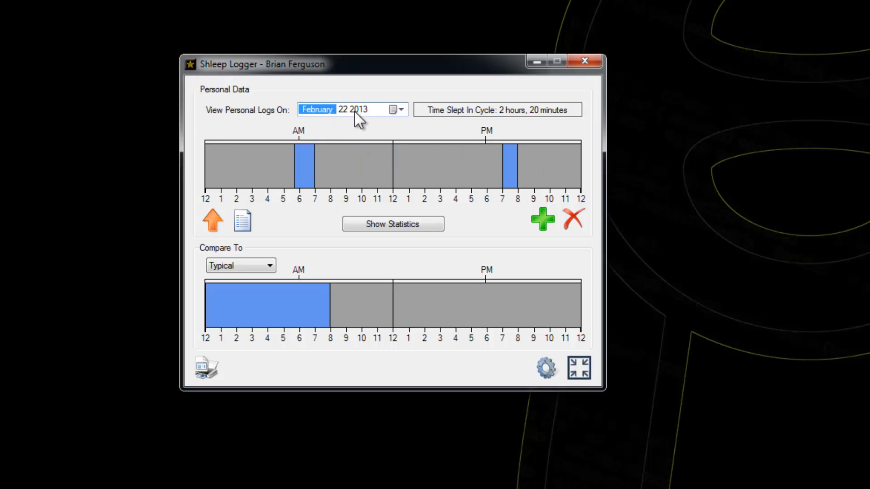
{"action": "mouse_move", "coordinate": [326, 118]}
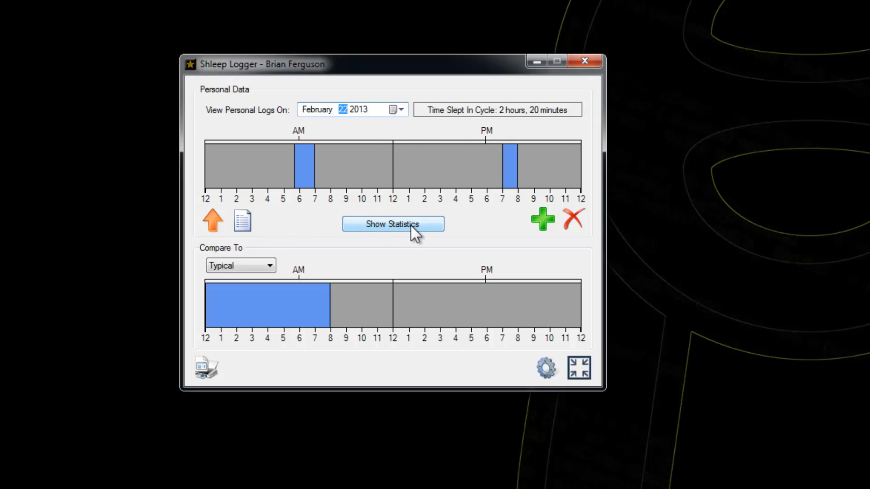
{"action": "left_click", "coordinate": [392, 223]}
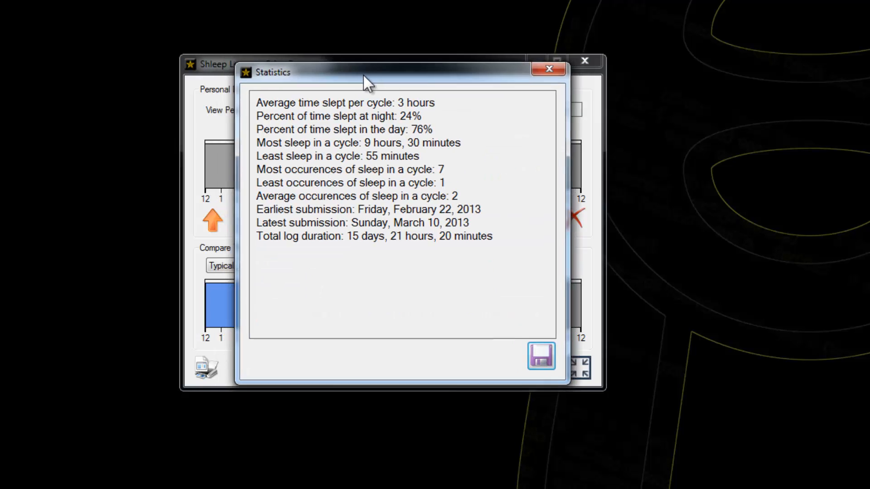
{"action": "left_click_drag", "start_coordinate": [366, 73], "coordinate": [355, 70]}
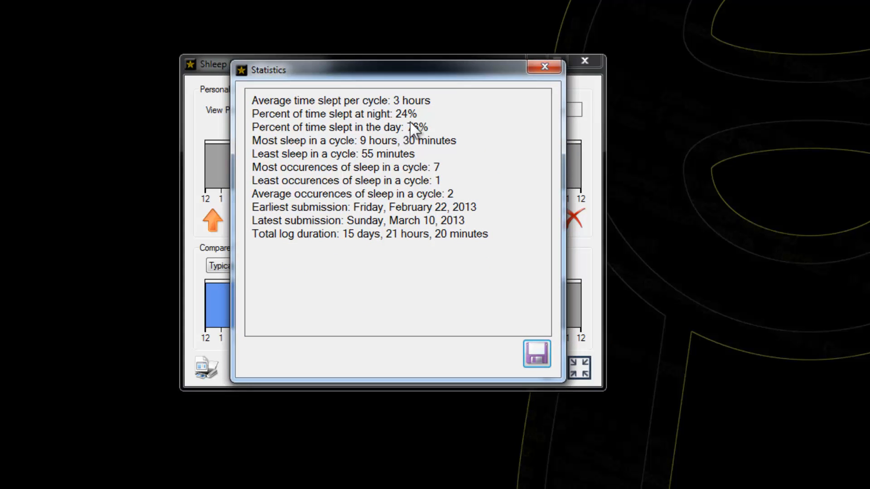
{"action": "mouse_move", "coordinate": [411, 118]}
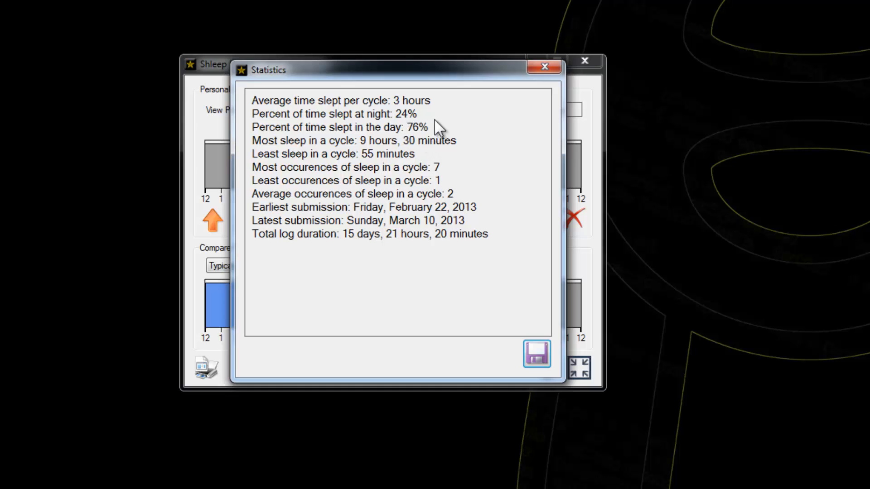
{"action": "mouse_move", "coordinate": [342, 164]}
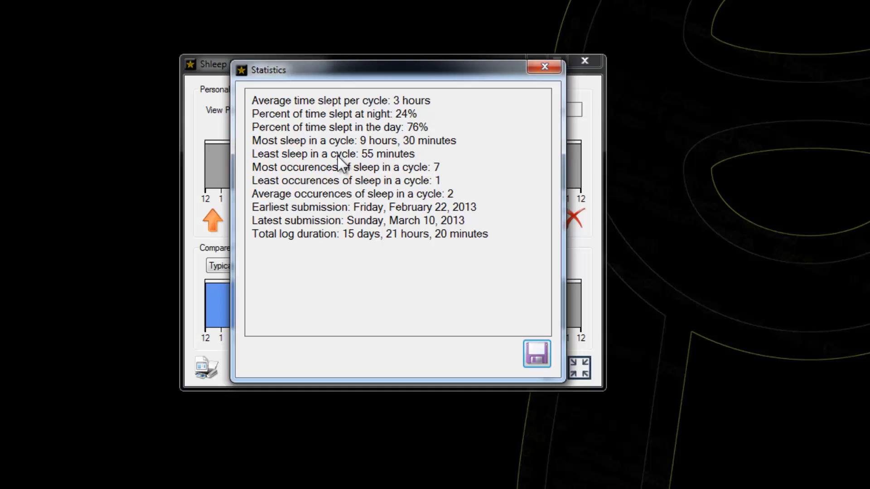
{"action": "mouse_move", "coordinate": [347, 191]}
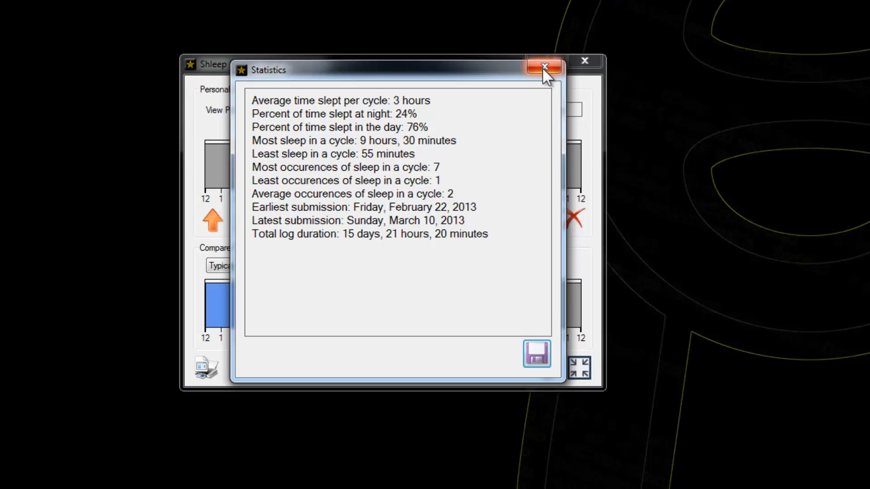
{"action": "left_click", "coordinate": [546, 66]}
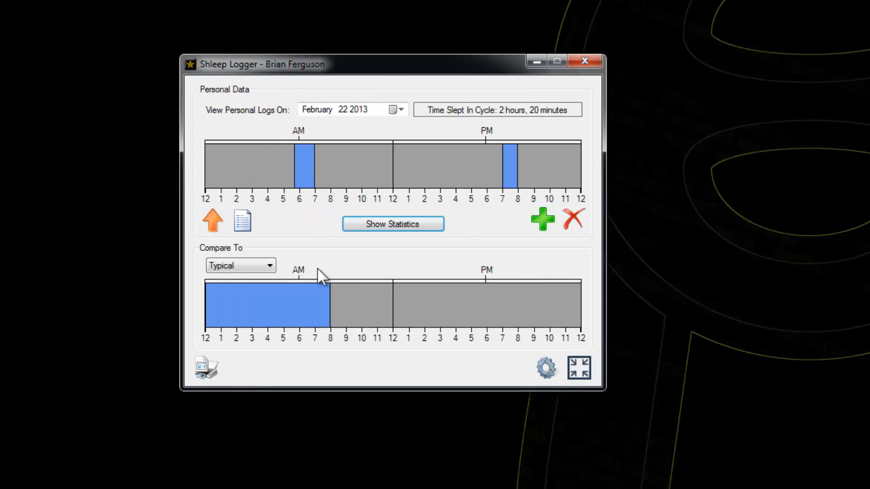
{"action": "mouse_move", "coordinate": [242, 222]}
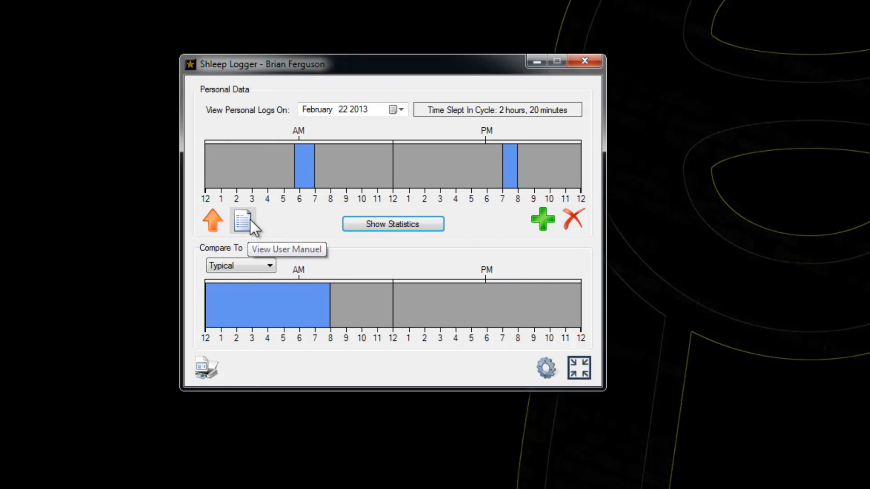
{"action": "mouse_move", "coordinate": [206, 368]}
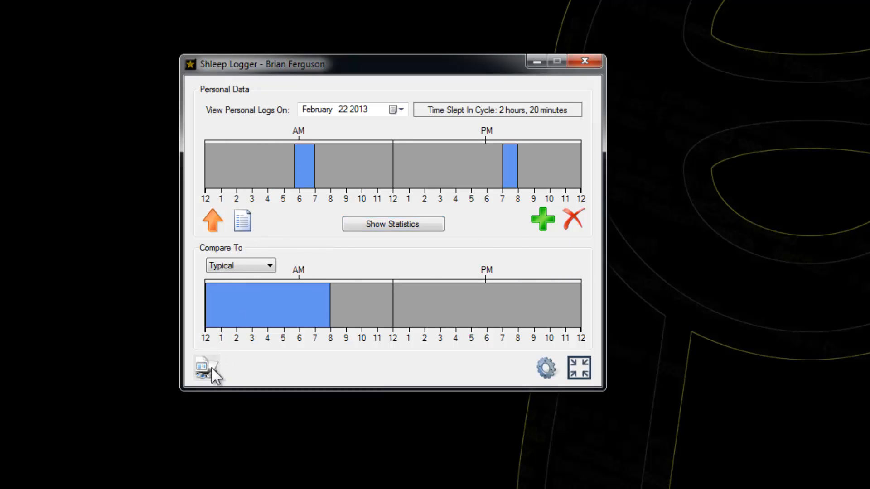
- Print everything with profile and stats via Microsoft XPS Document Writer as log.xps
{"action": "left_click", "coordinate": [206, 368]}
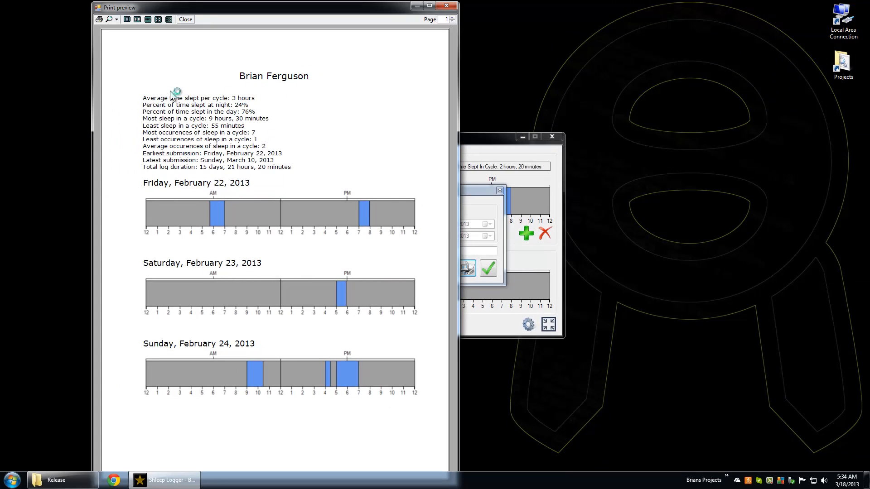
{"action": "mouse_move", "coordinate": [457, 85]}
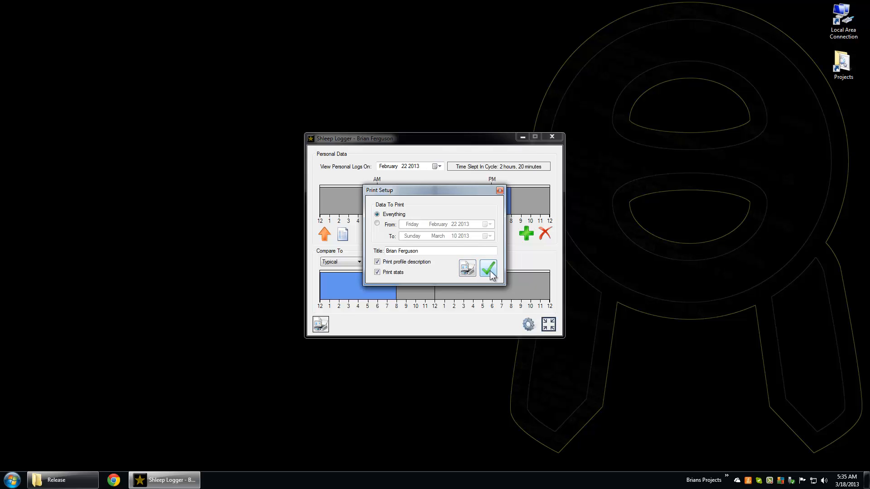
{"action": "left_click", "coordinate": [487, 269]}
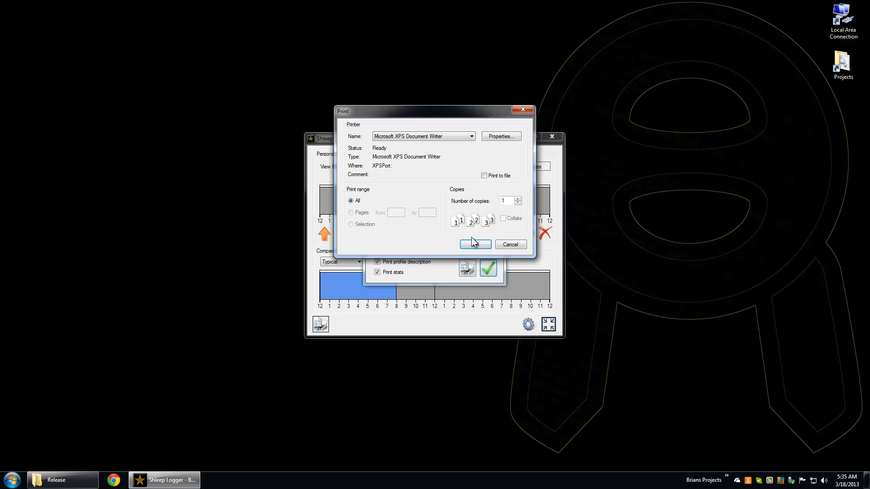
{"action": "left_click", "coordinate": [474, 244]}
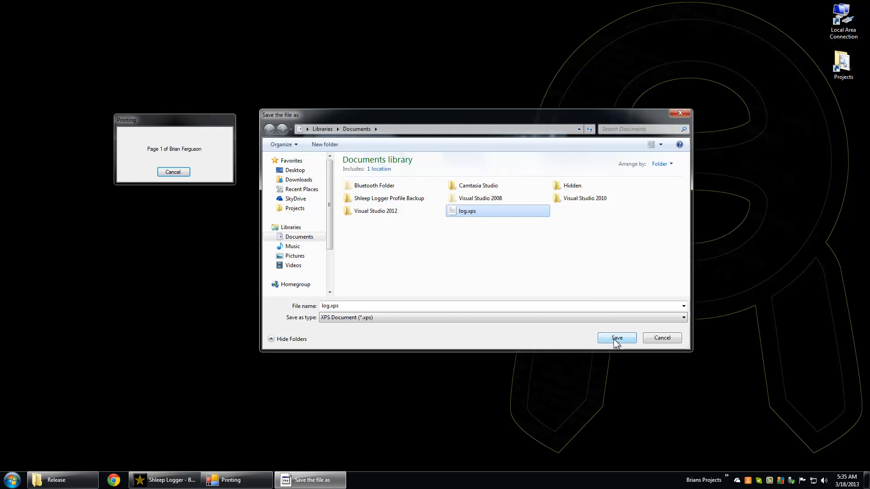
{"action": "left_click", "coordinate": [617, 338]}
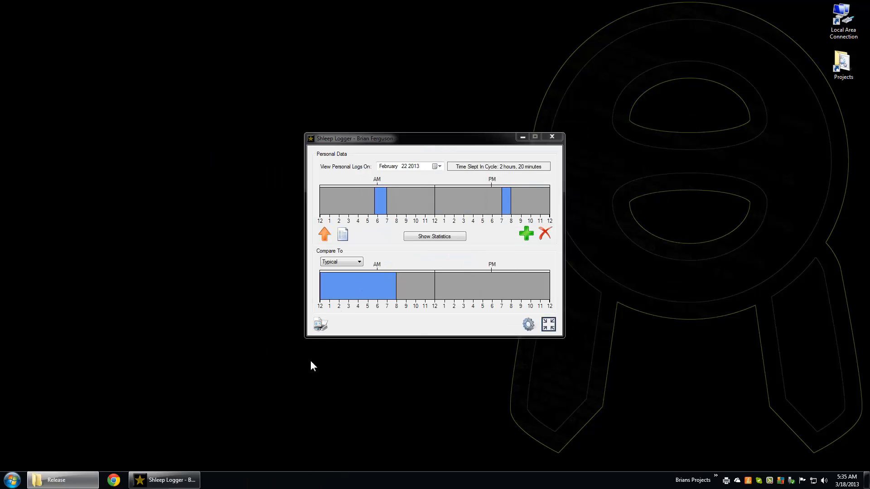
- Open log.xps from Documents in XPS Viewer and scroll through its statistics and timeline pages
{"action": "left_click", "coordinate": [10, 480]}
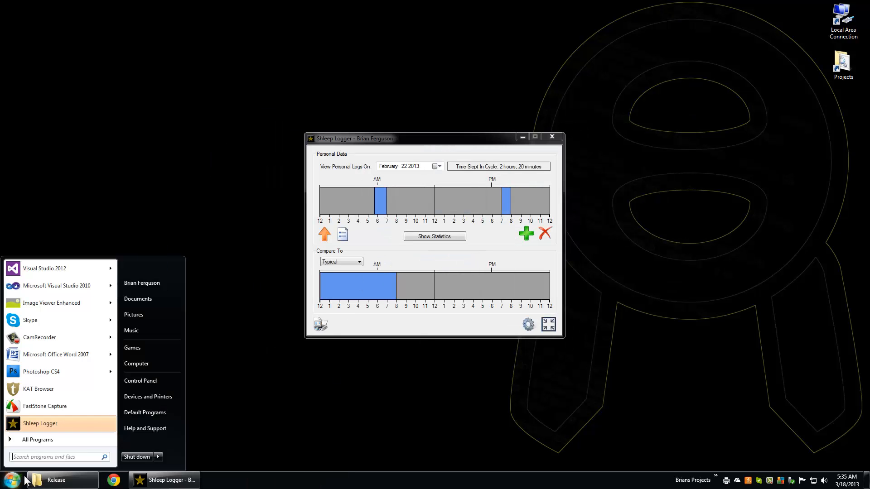
{"action": "left_click", "coordinate": [137, 299]}
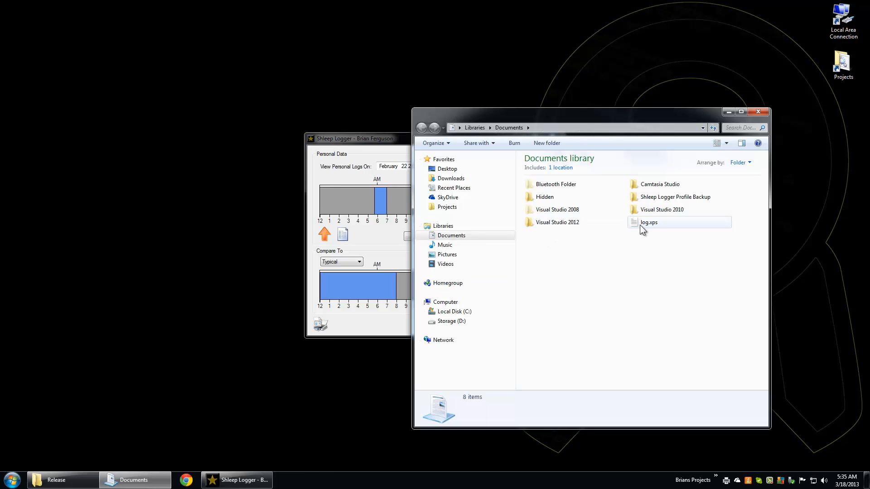
{"action": "double_click", "coordinate": [647, 222]}
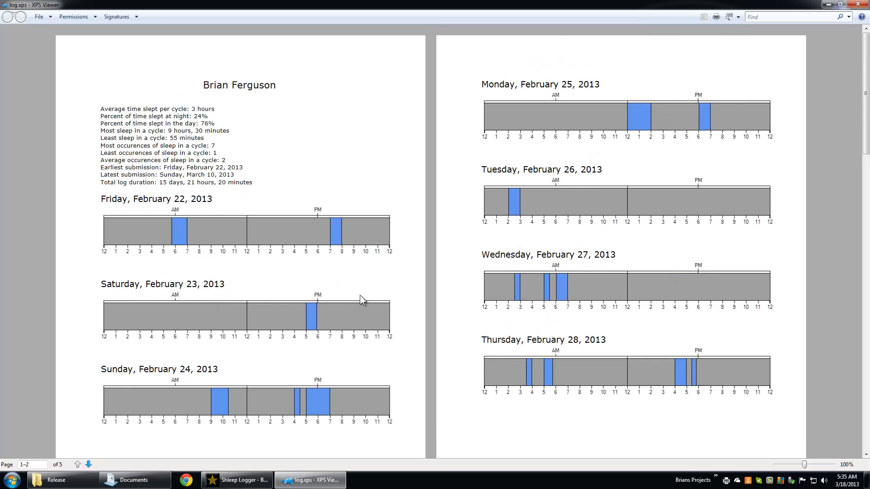
{"action": "scroll", "scroll_direction": "down", "scroll_amount": 3}
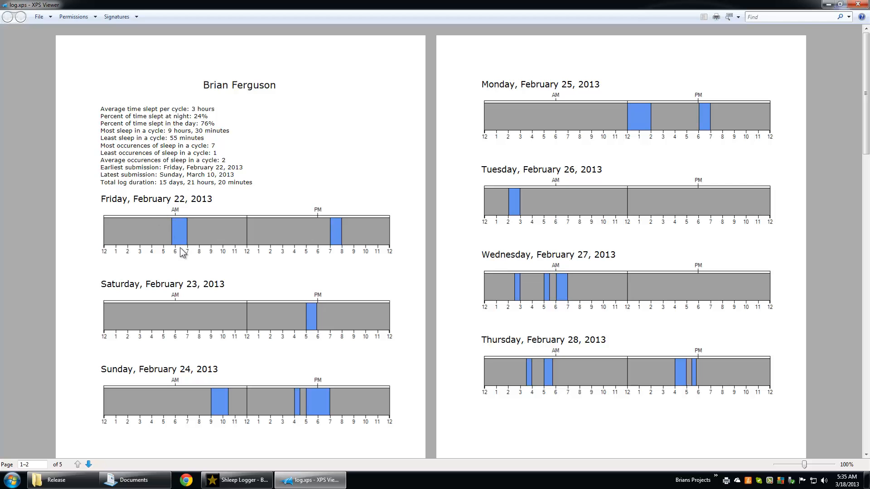
{"action": "scroll", "scroll_direction": "down", "scroll_amount": 3}
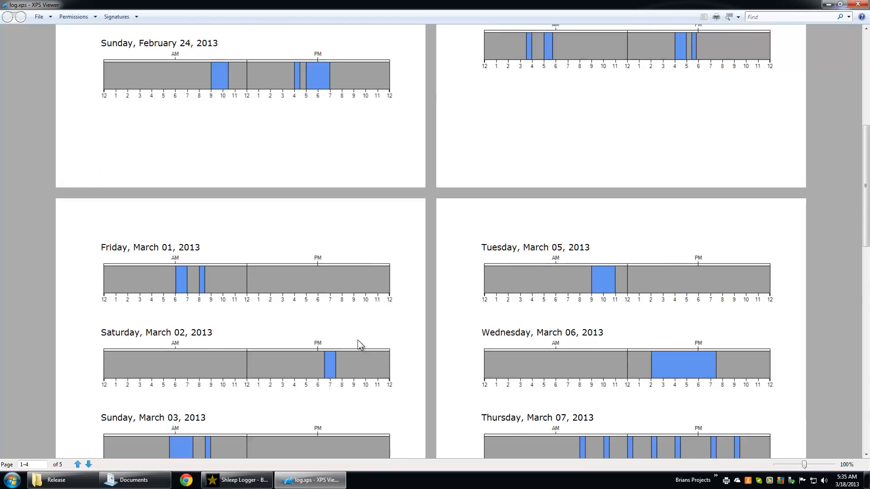
{"action": "scroll", "scroll_direction": "down", "scroll_amount": 3}
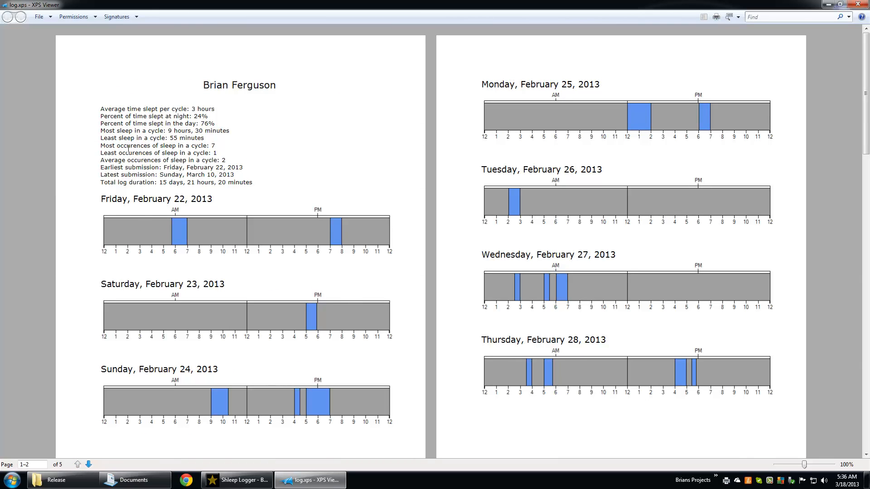
{"action": "mouse_move", "coordinate": [110, 282]}
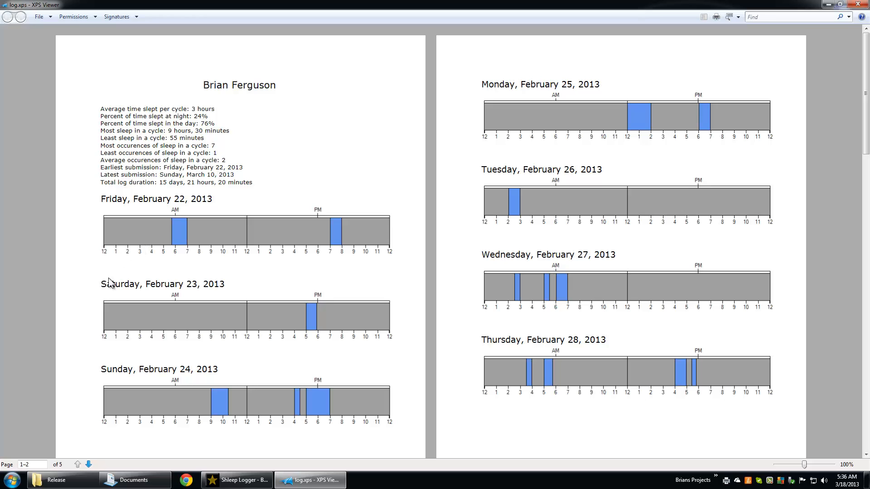
{"action": "mouse_move", "coordinate": [105, 256]}
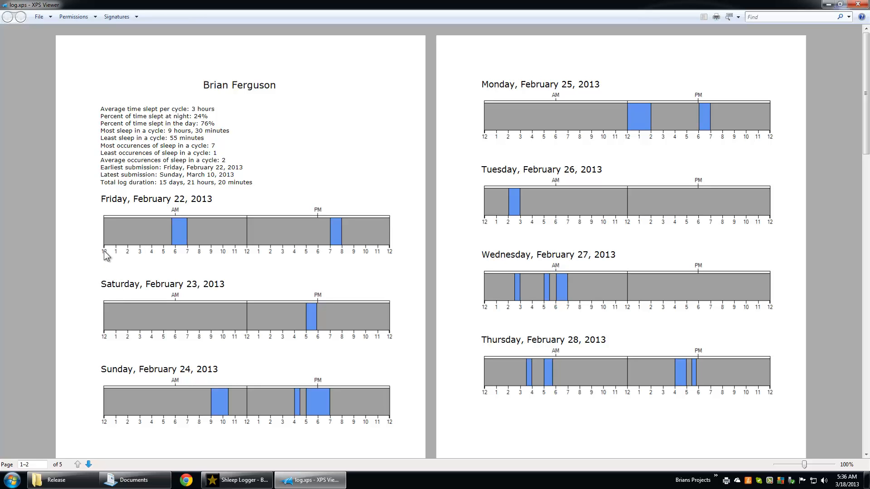
{"action": "mouse_move", "coordinate": [201, 254]}
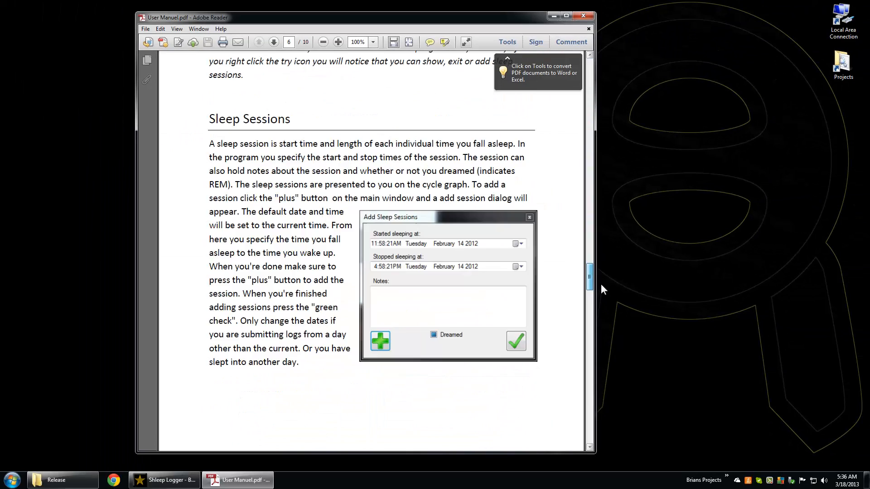
- Close the User Manuel.pdf and begin adding a sleep session for February 22
{"action": "left_click", "coordinate": [164, 480]}
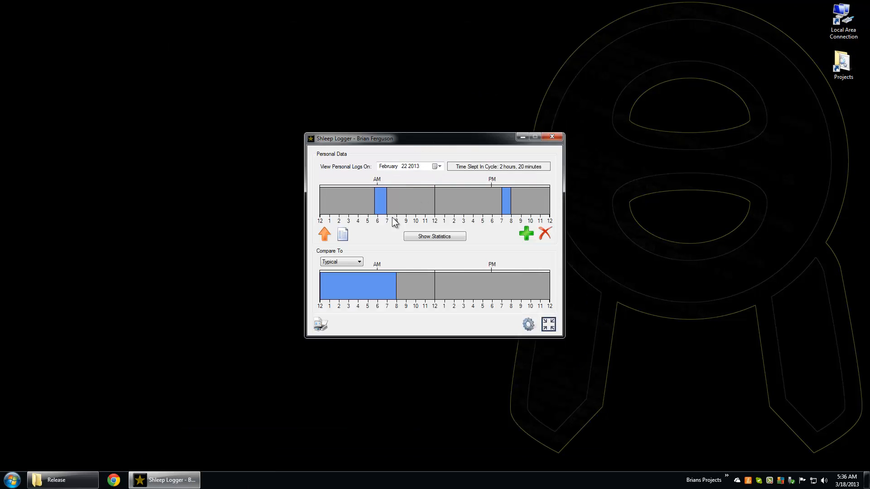
{"action": "left_click", "coordinate": [525, 233]}
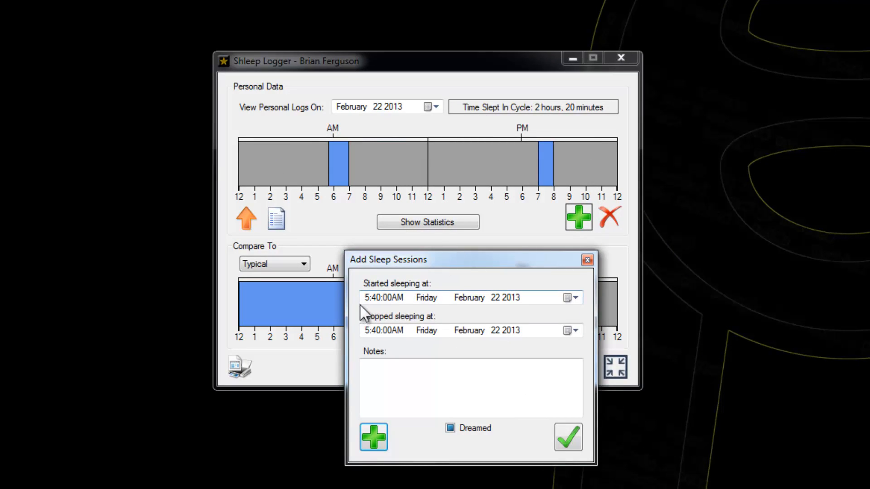
{"action": "mouse_move", "coordinate": [363, 202]}
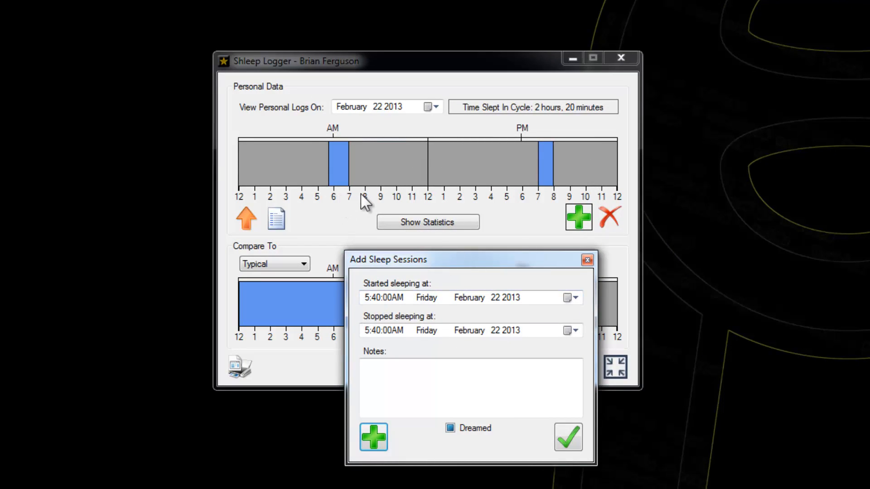
- Submit a 6:00–8:00 AM session on Feb 22, raising the total to 4h20m with an overlap warning
{"action": "left_click", "coordinate": [367, 297]}
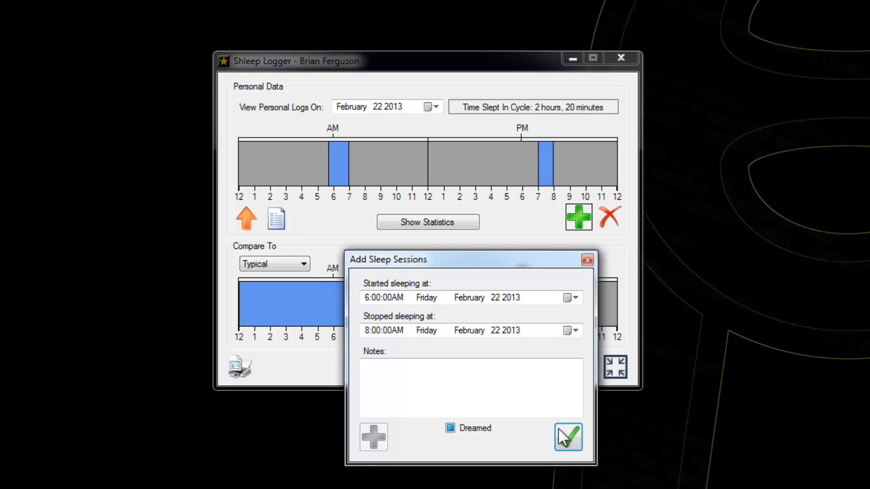
{"action": "left_click", "coordinate": [567, 437]}
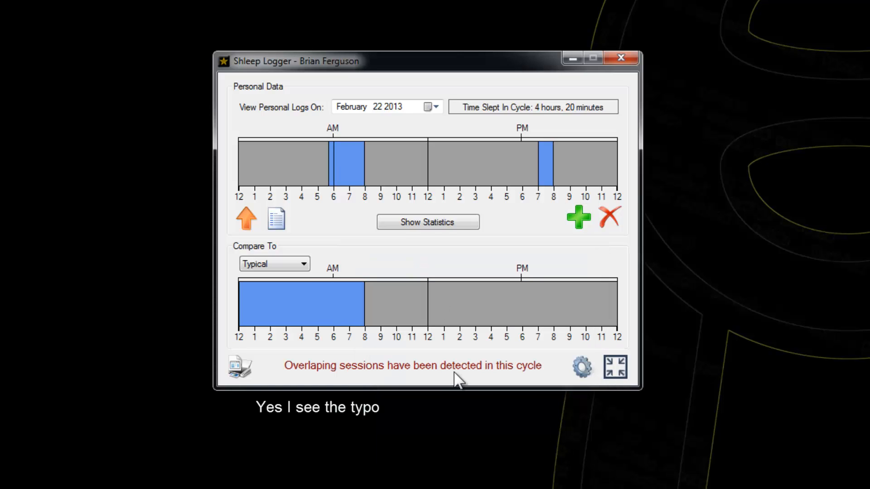
{"action": "mouse_move", "coordinate": [474, 401]}
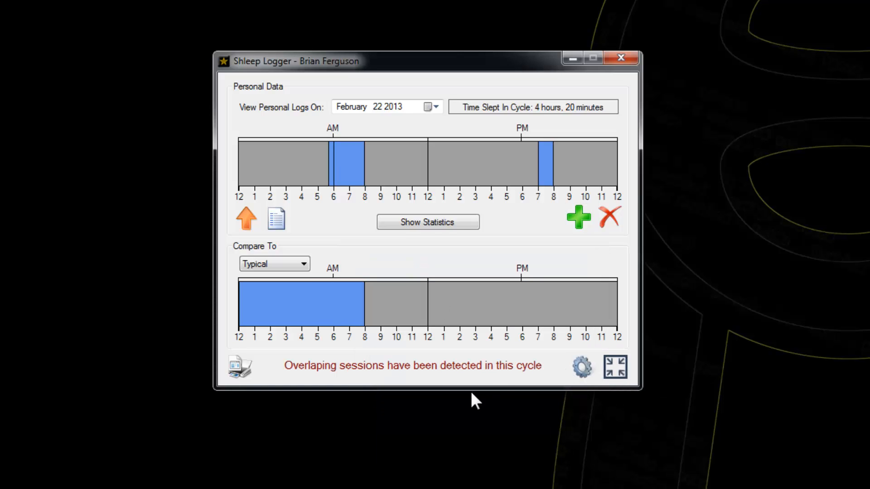
{"action": "mouse_move", "coordinate": [468, 386]}
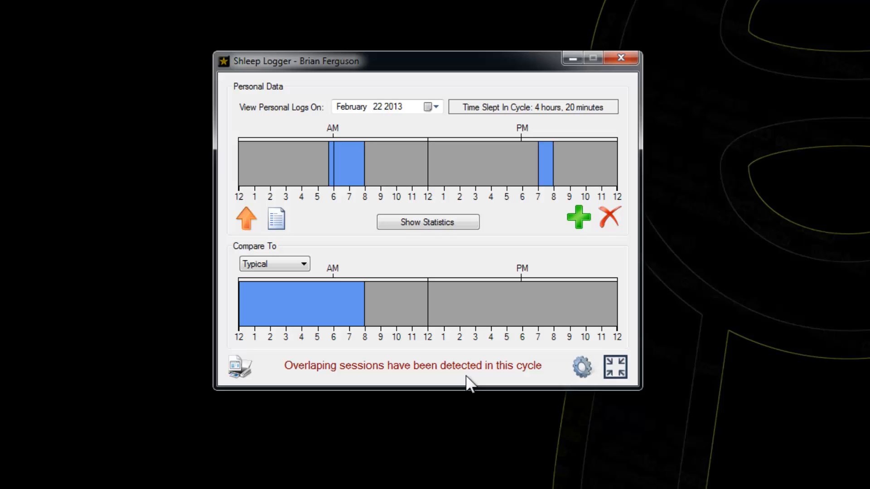